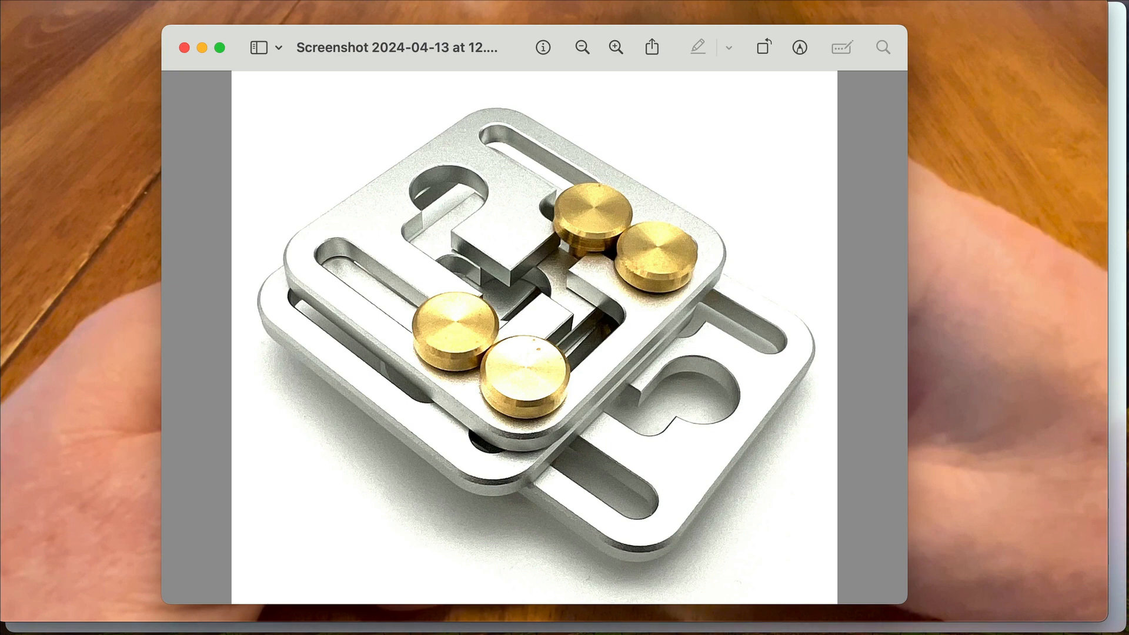
{"action": "mouse_move", "coordinate": [165, 11]}
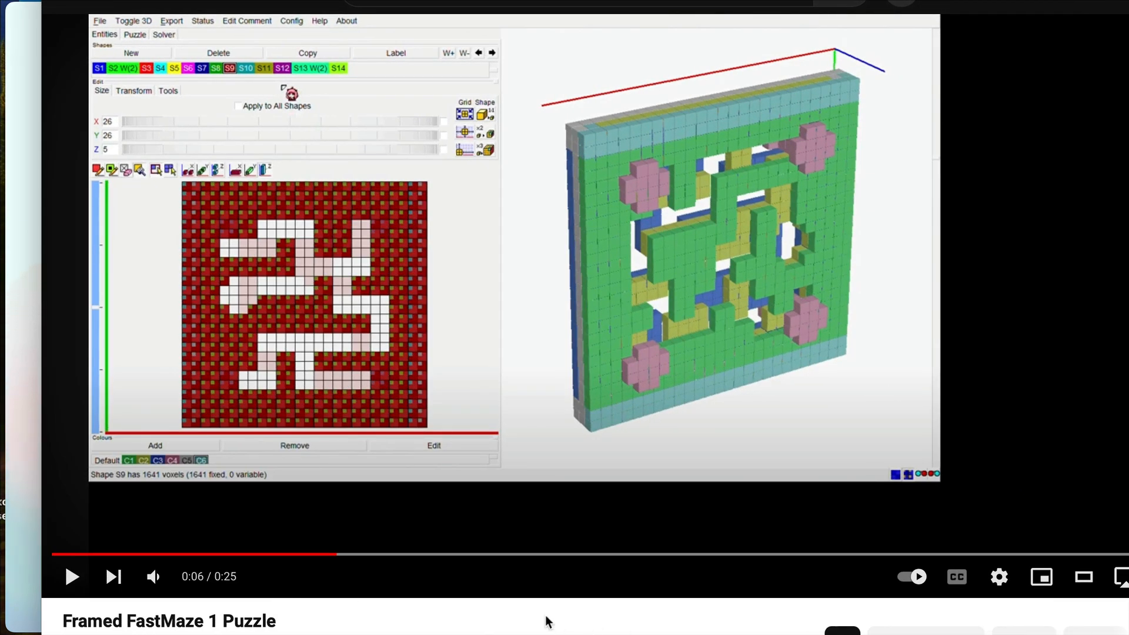
{"action": "mouse_move", "coordinate": [153, 576]}
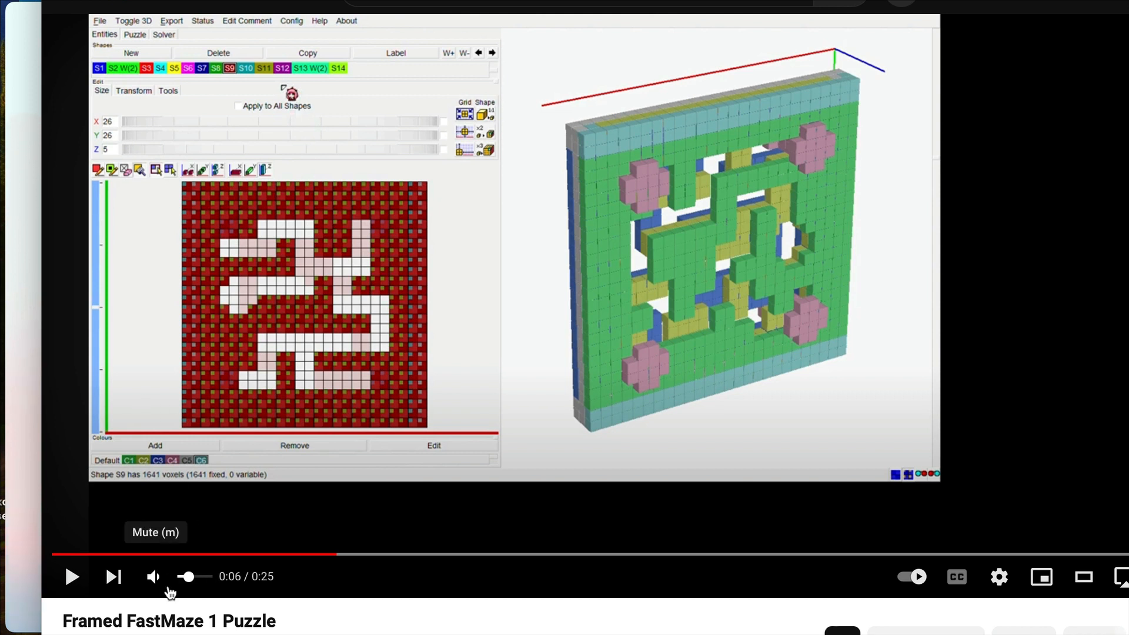
{"action": "mouse_move", "coordinate": [392, 324]}
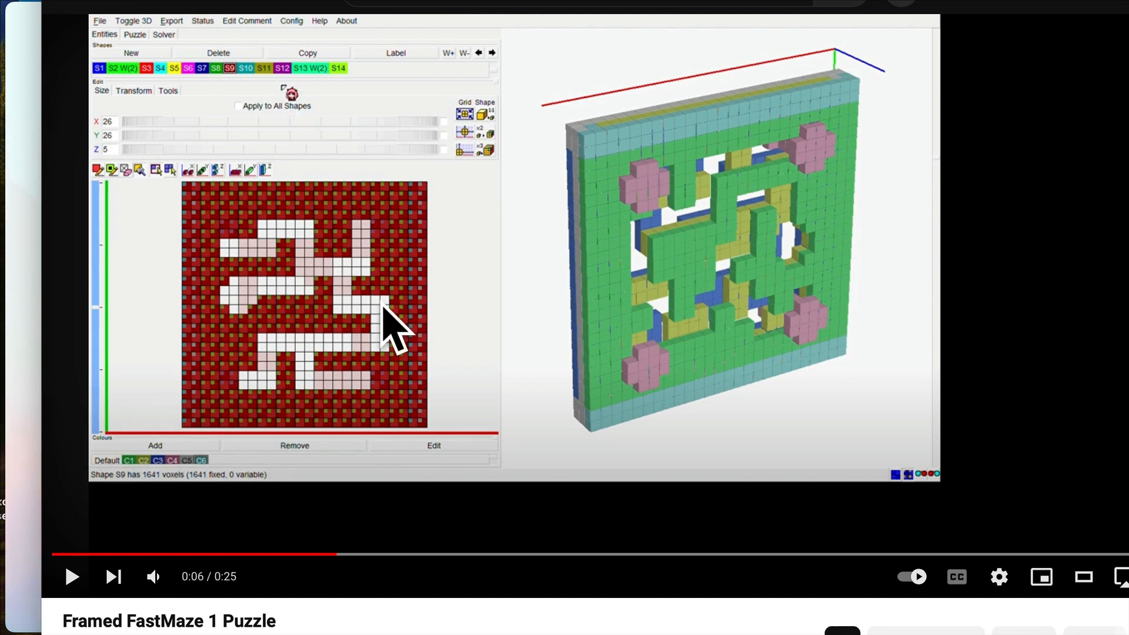
{"action": "mouse_move", "coordinate": [260, 270]}
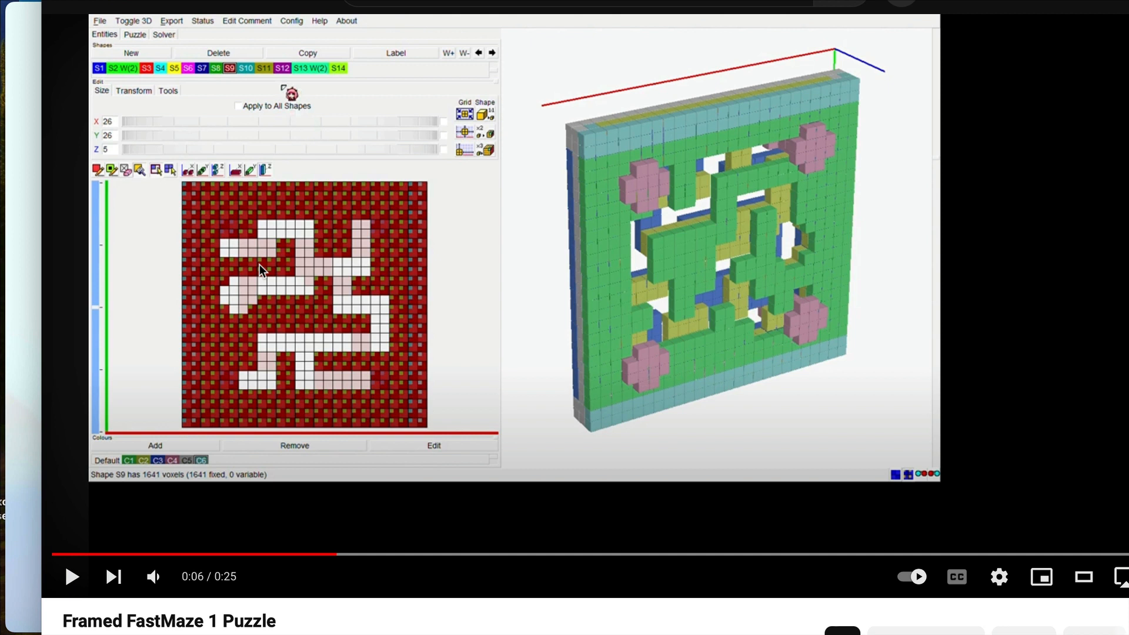
{"action": "mouse_move", "coordinate": [376, 304]}
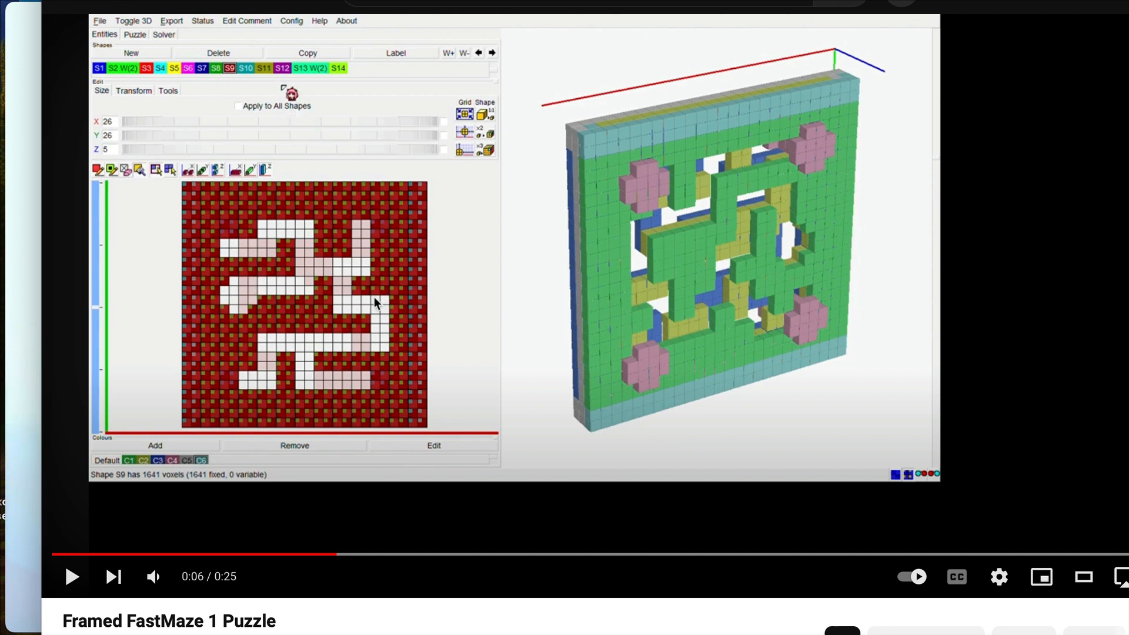
{"action": "mouse_move", "coordinate": [650, 198]}
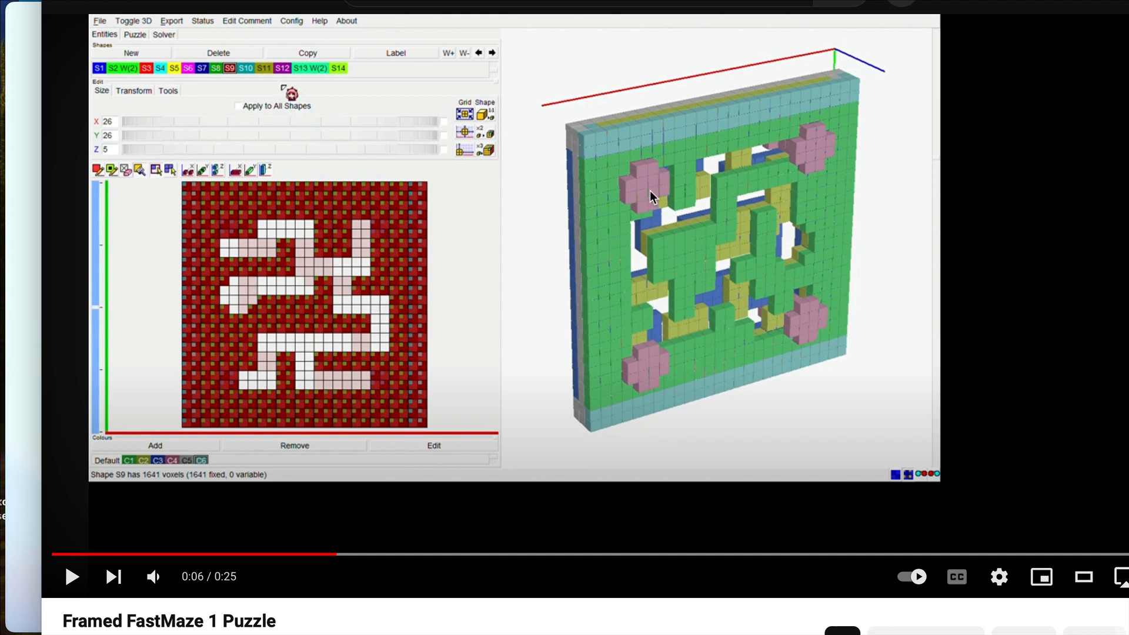
{"action": "mouse_move", "coordinate": [625, 187]}
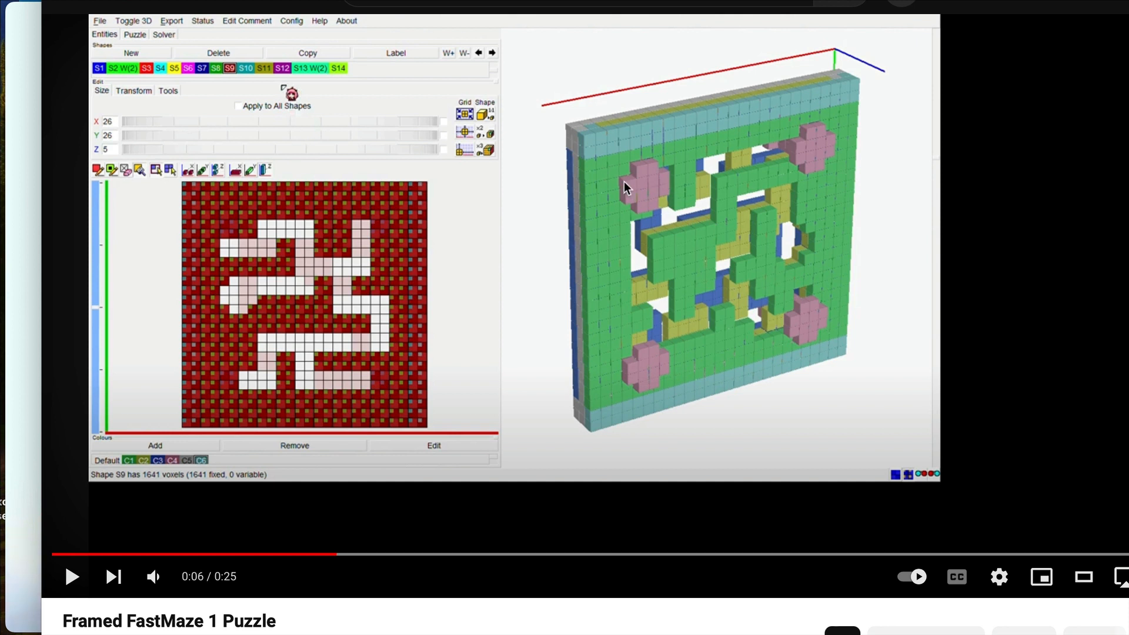
{"action": "mouse_move", "coordinate": [650, 193]}
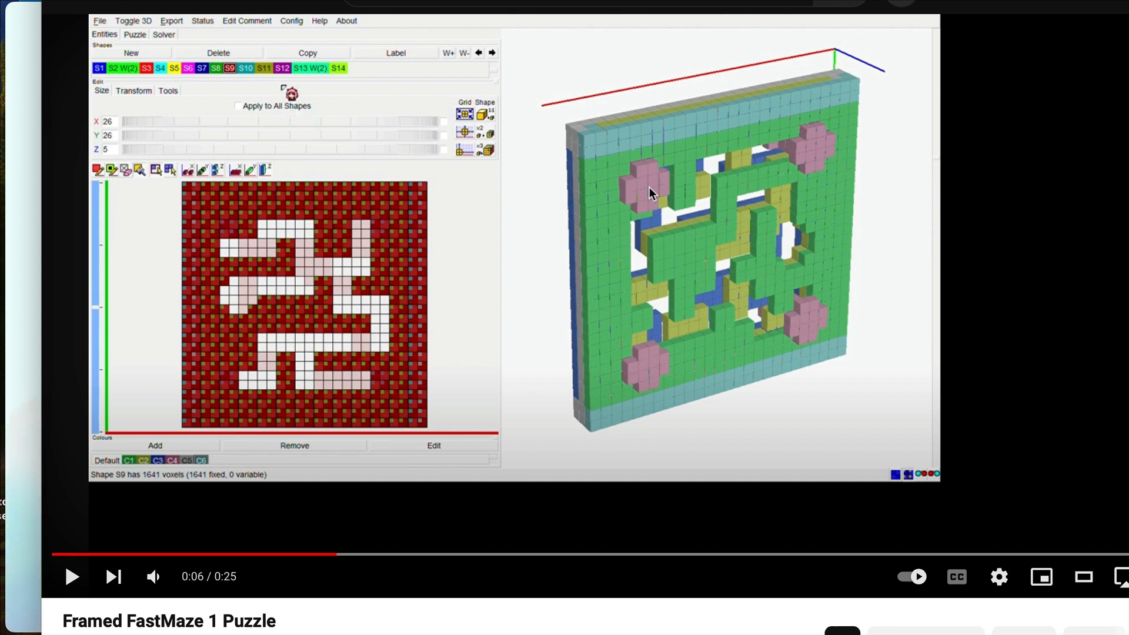
{"action": "mouse_move", "coordinate": [649, 191]}
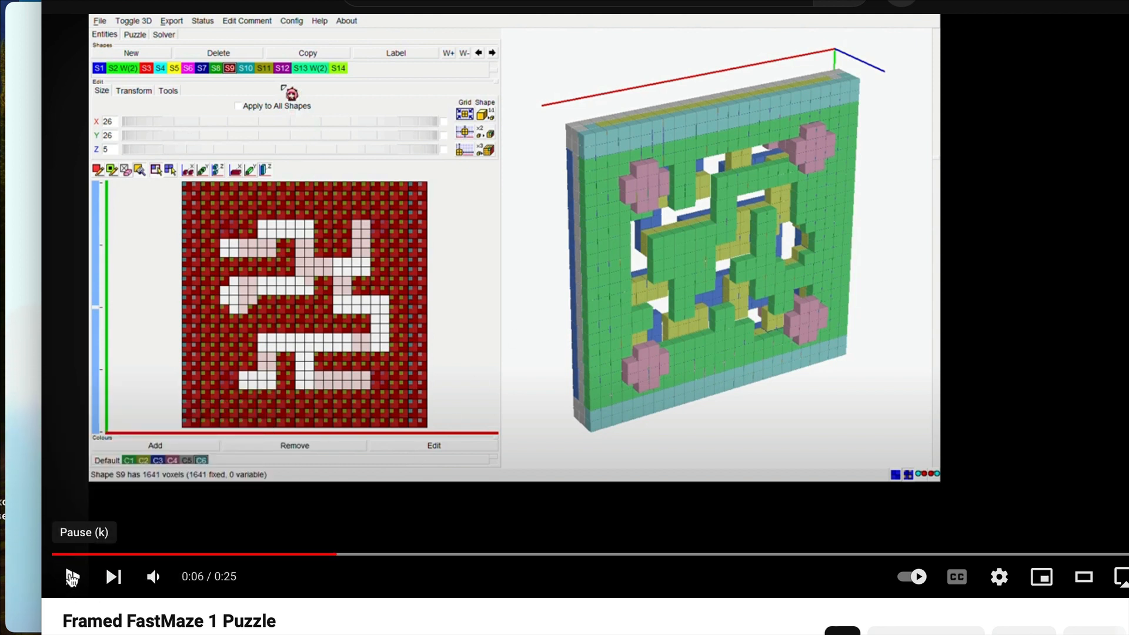
Play the Framed FastMaze 1 video briefly, then pause it.
{"action": "left_click", "coordinate": [244, 68]}
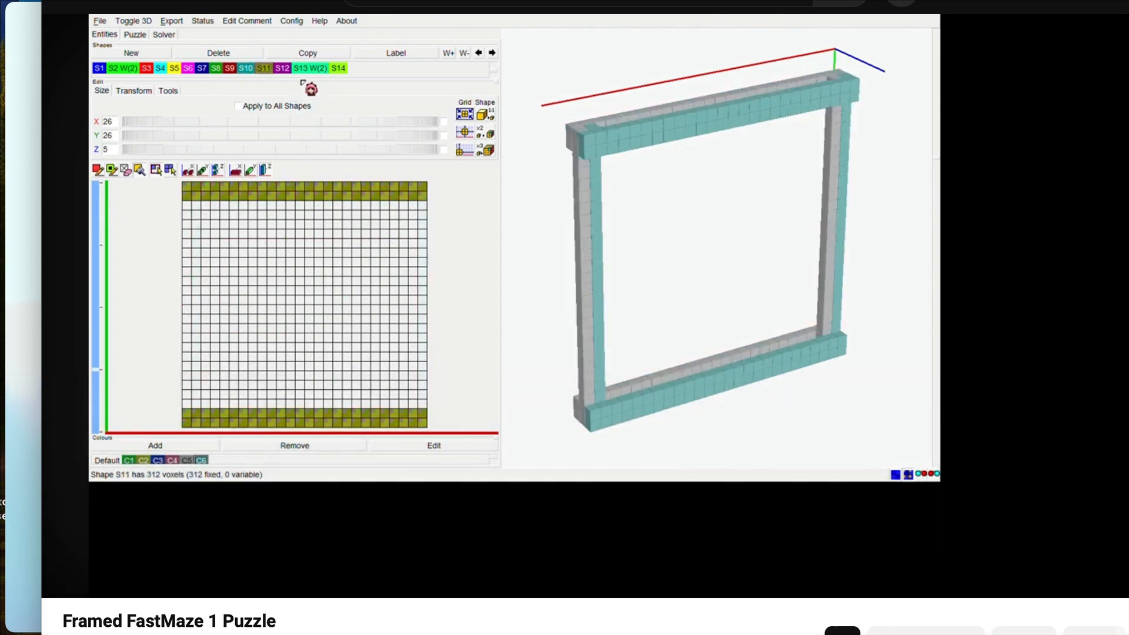
{"action": "left_click", "coordinate": [164, 34]}
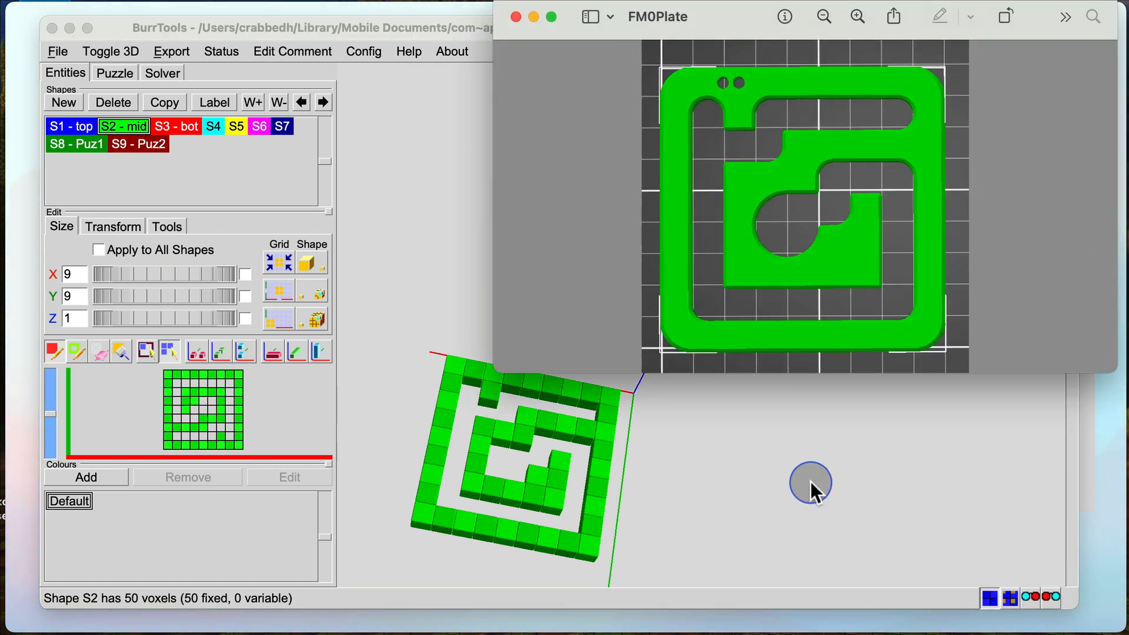
{"action": "mouse_move", "coordinate": [908, 130]}
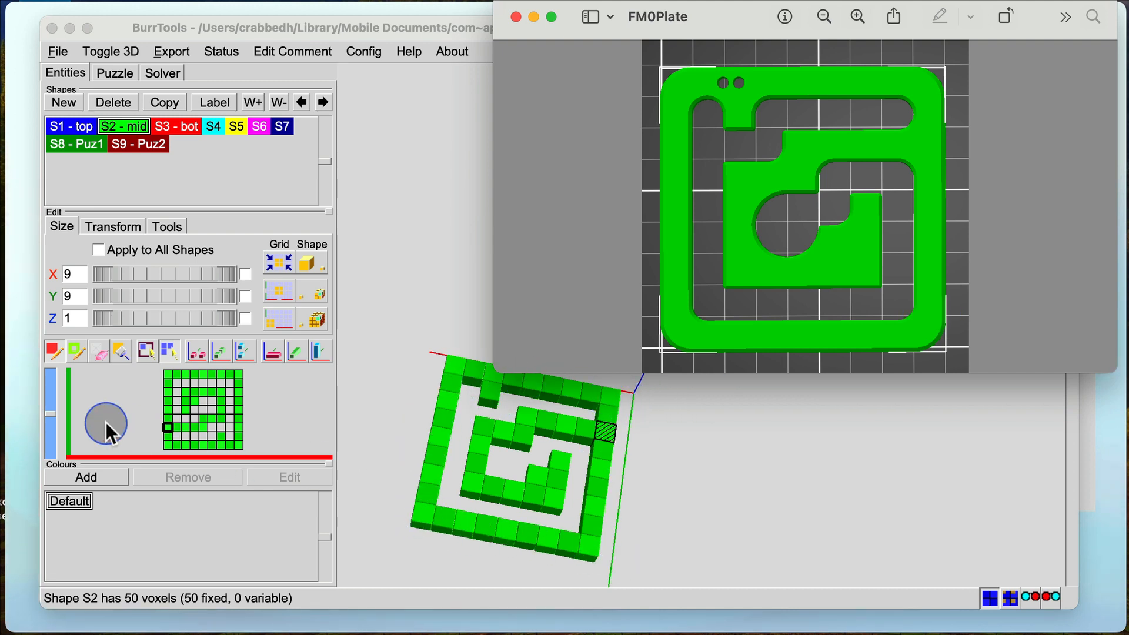
{"action": "mouse_move", "coordinate": [67, 323]}
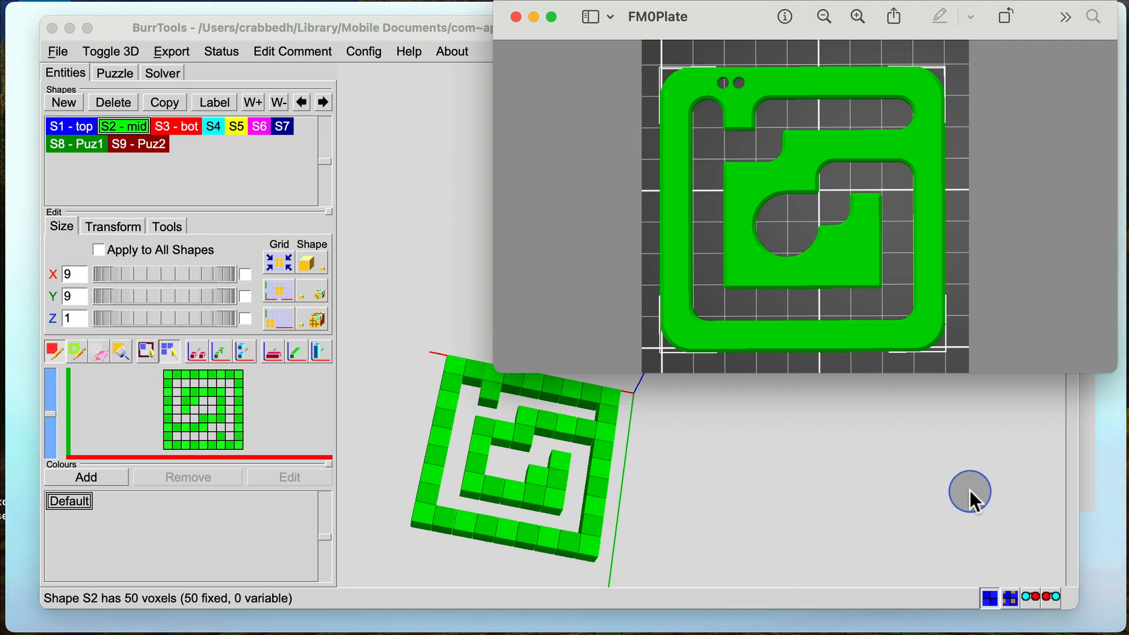
{"action": "mouse_move", "coordinate": [703, 234]}
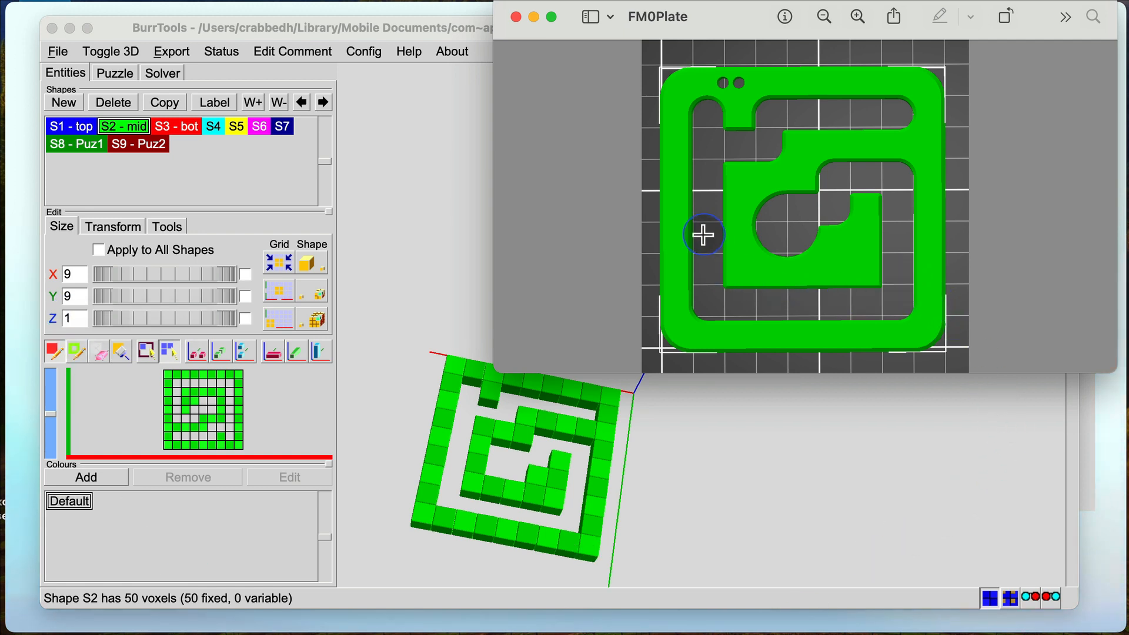
{"action": "mouse_move", "coordinate": [702, 234]}
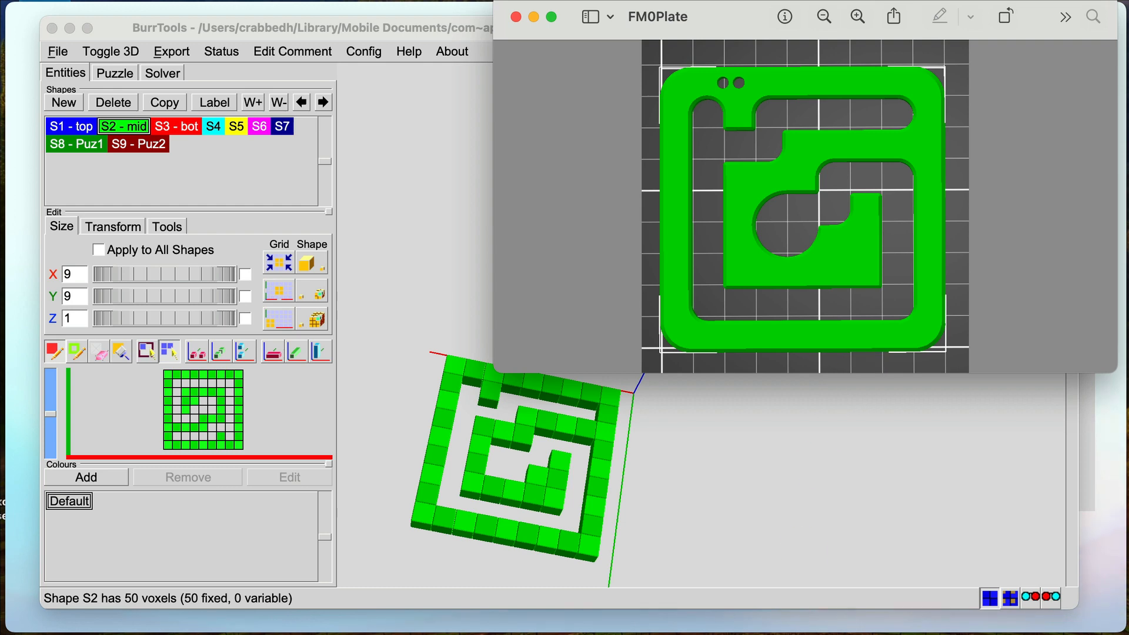
{"action": "mouse_move", "coordinate": [536, 26]}
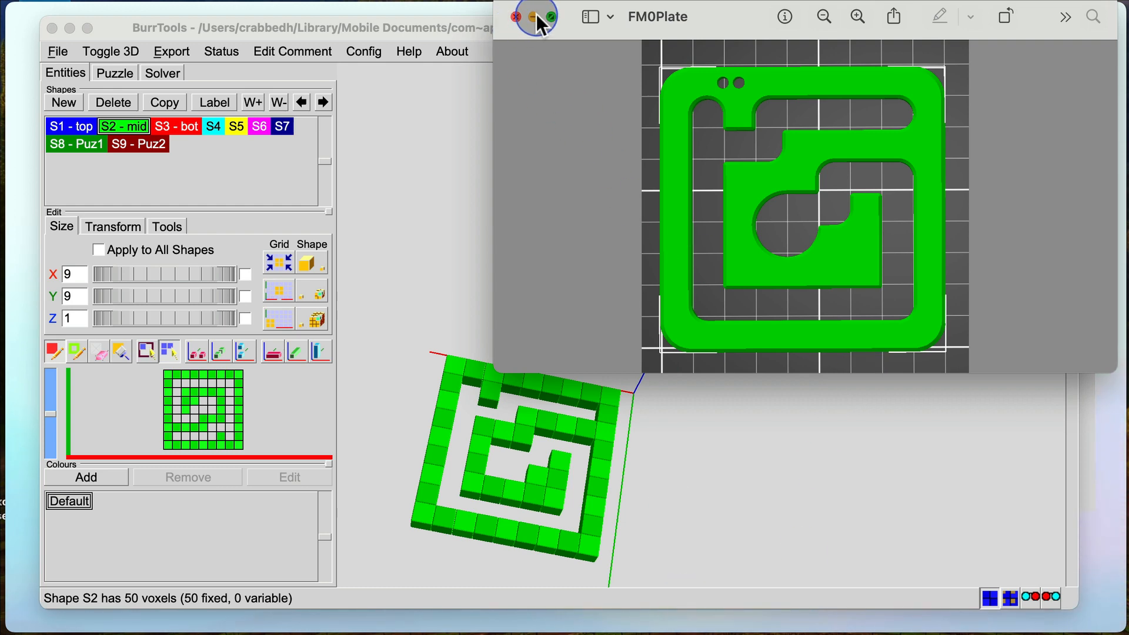
Close the FM0Plate reference image in Preview.
{"action": "left_click", "coordinate": [513, 16]}
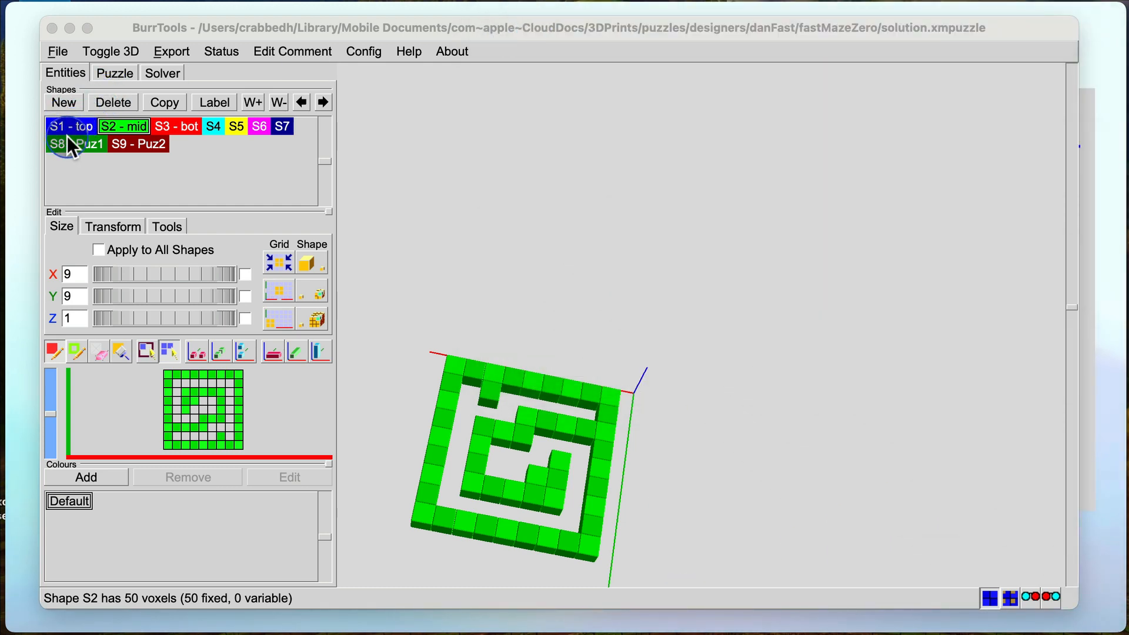
View the plate shapes S1 - top, S2 - mid and S3 - bot in turn.
{"action": "left_click", "coordinate": [70, 125]}
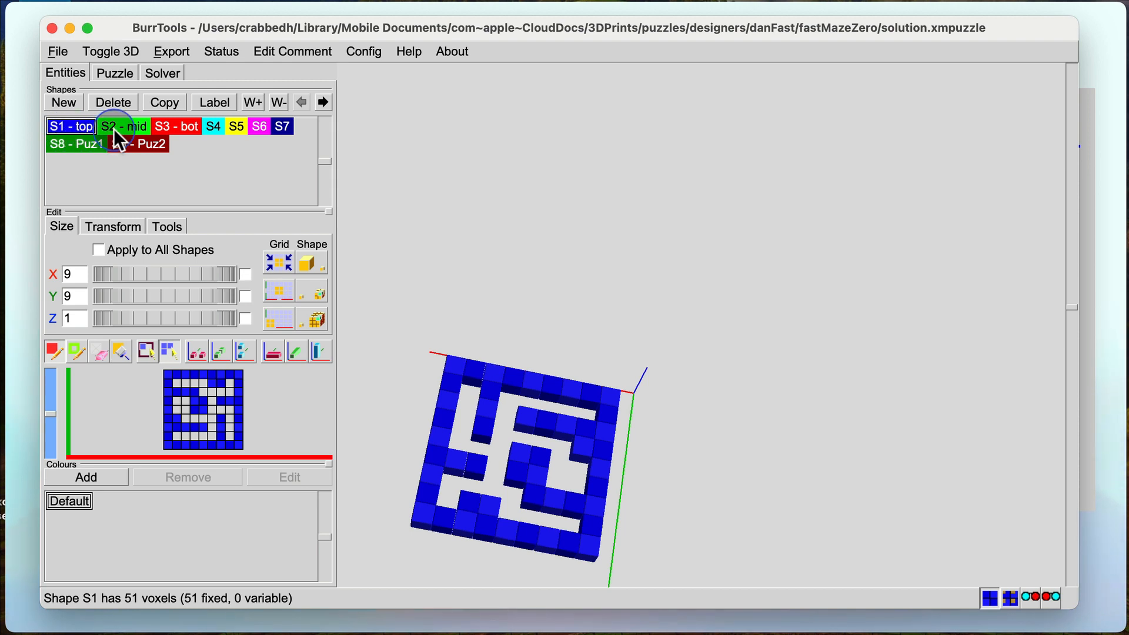
{"action": "left_click", "coordinate": [123, 126]}
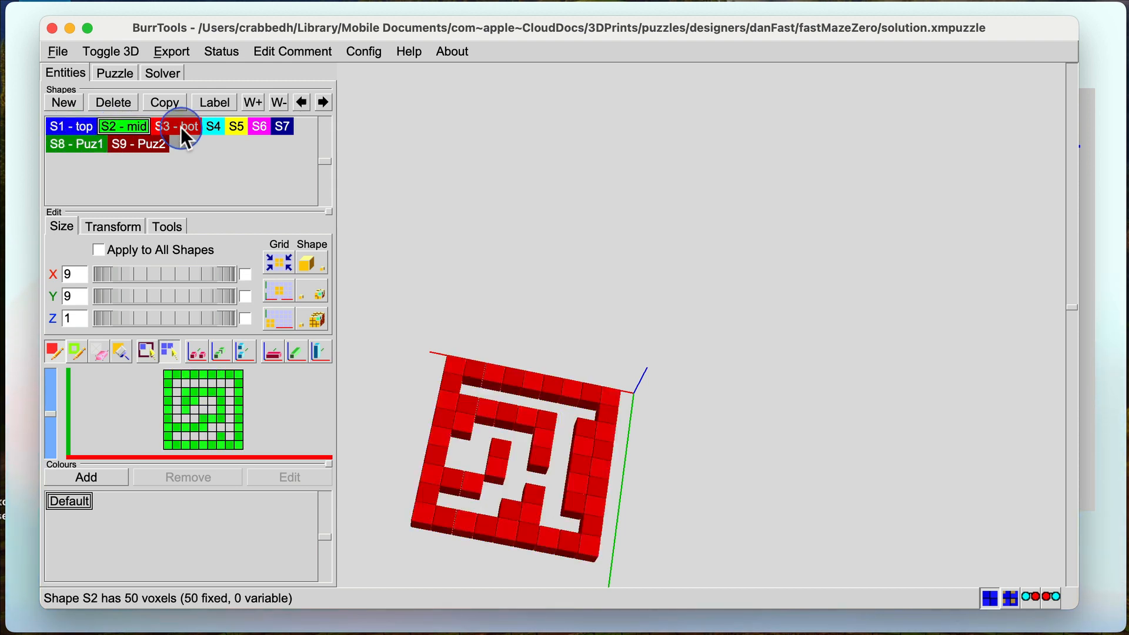
{"action": "left_click", "coordinate": [177, 126]}
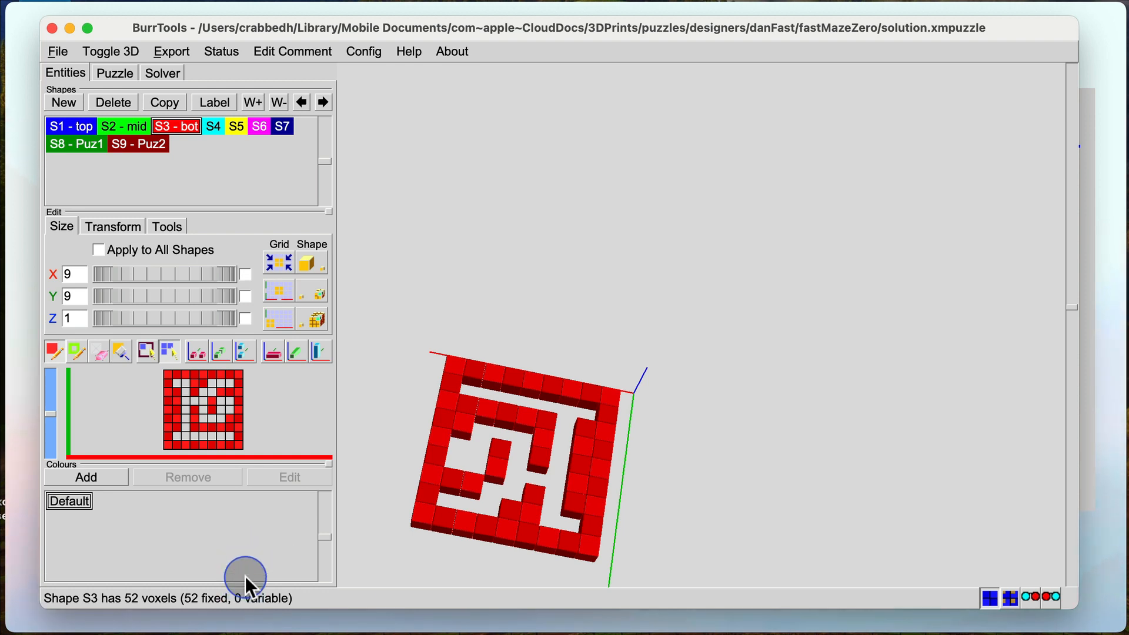
{"action": "mouse_move", "coordinate": [205, 279]}
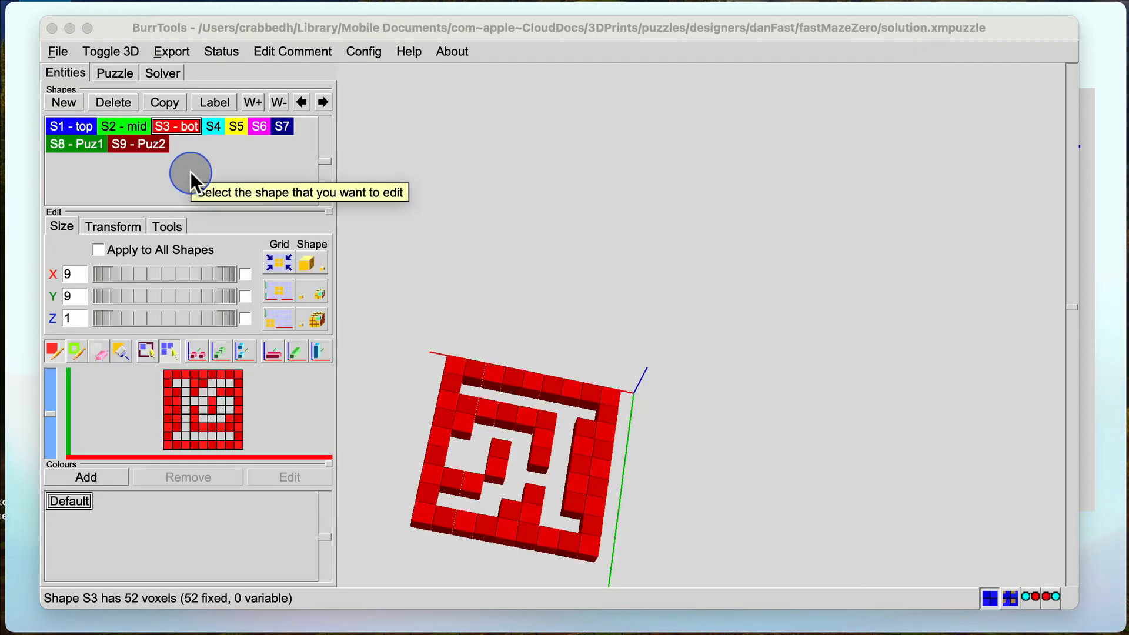
{"action": "mouse_move", "coordinate": [115, 71]}
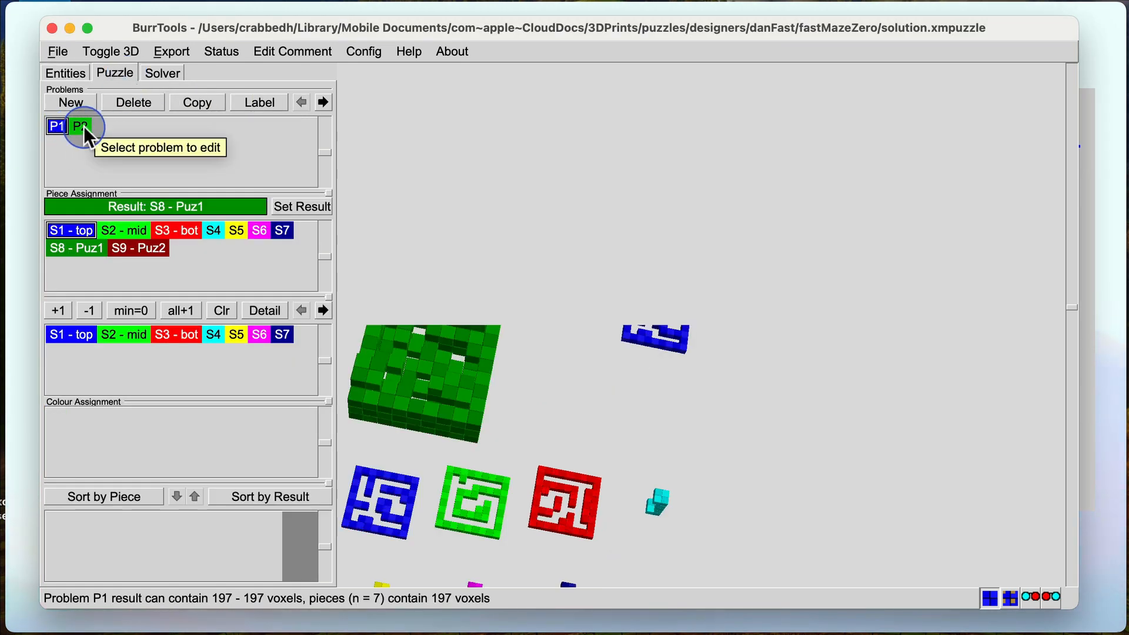
{"action": "mouse_move", "coordinate": [77, 248]}
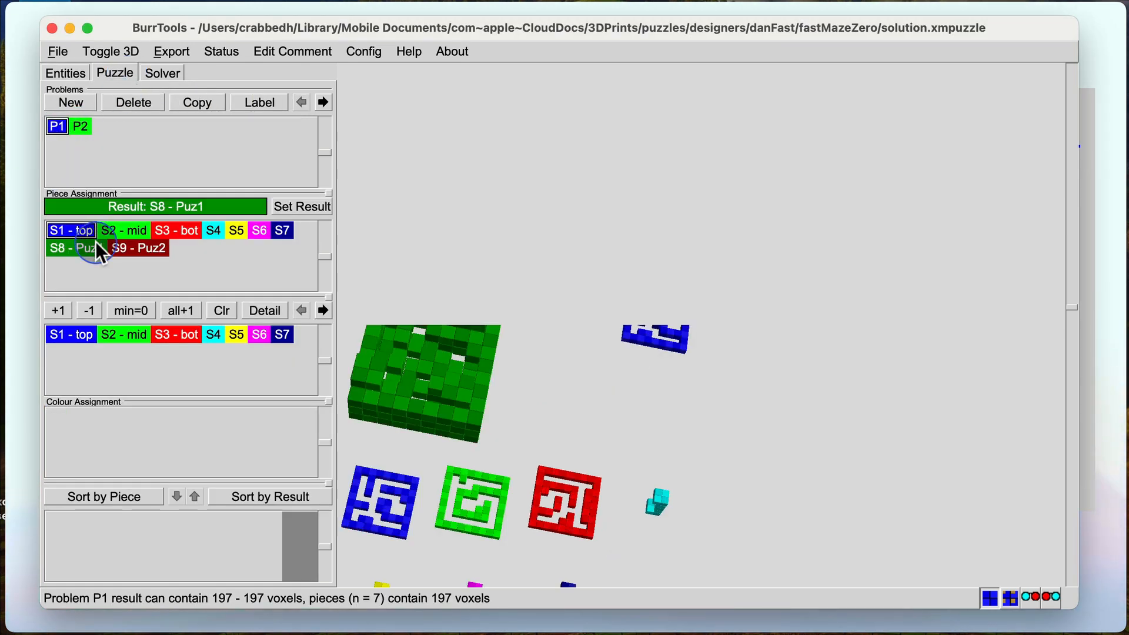
{"action": "mouse_move", "coordinate": [179, 217]}
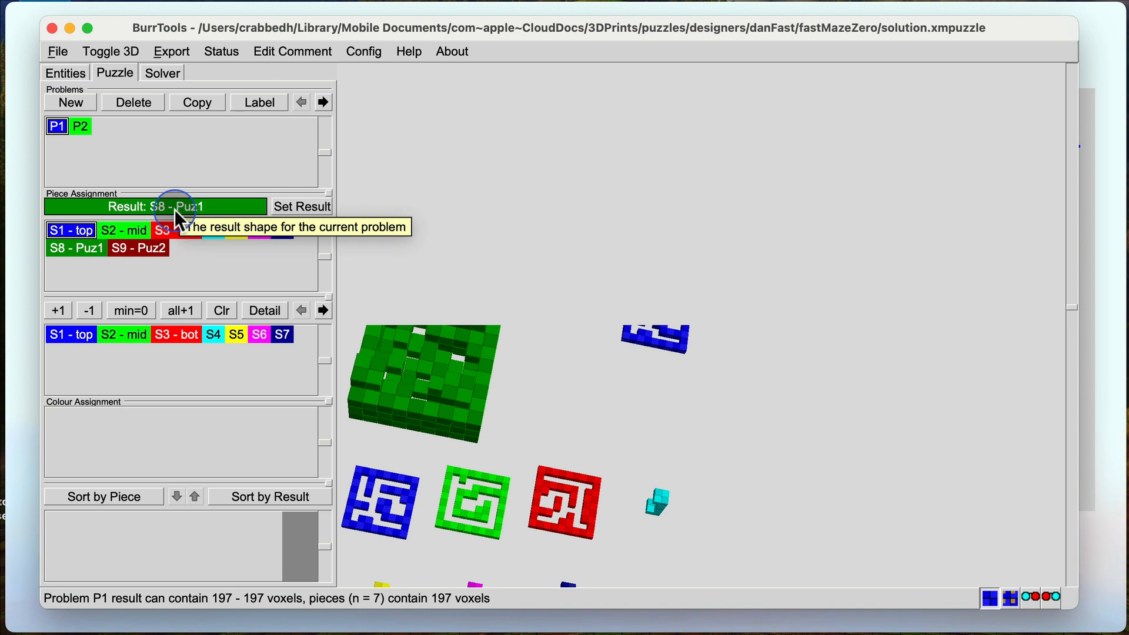
{"action": "mouse_move", "coordinate": [51, 99]}
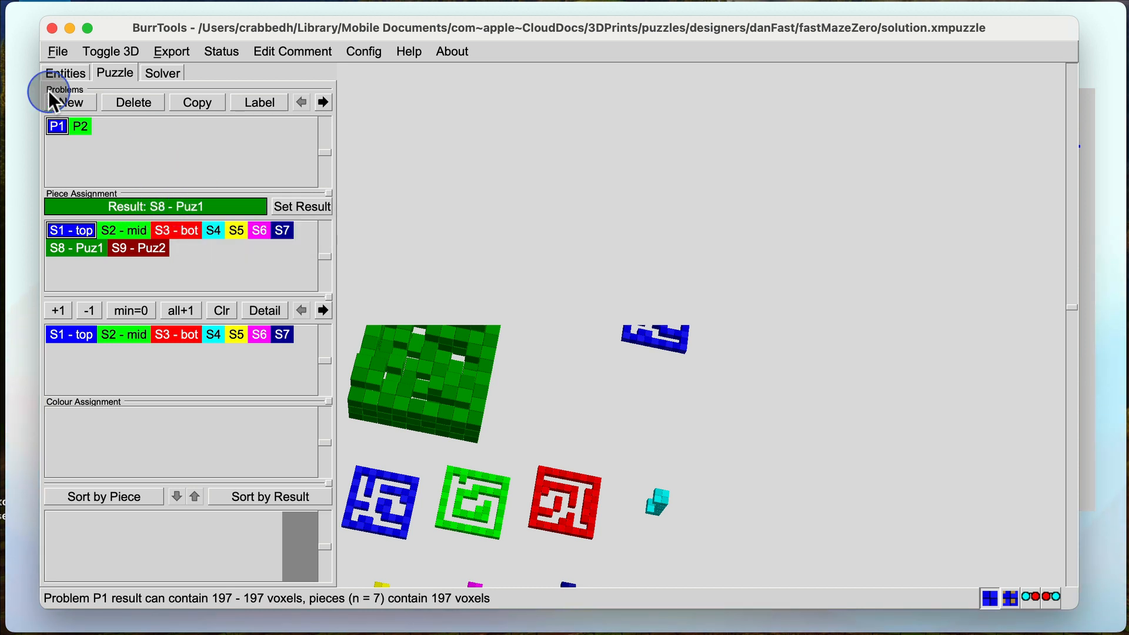
{"action": "left_click", "coordinate": [65, 72]}
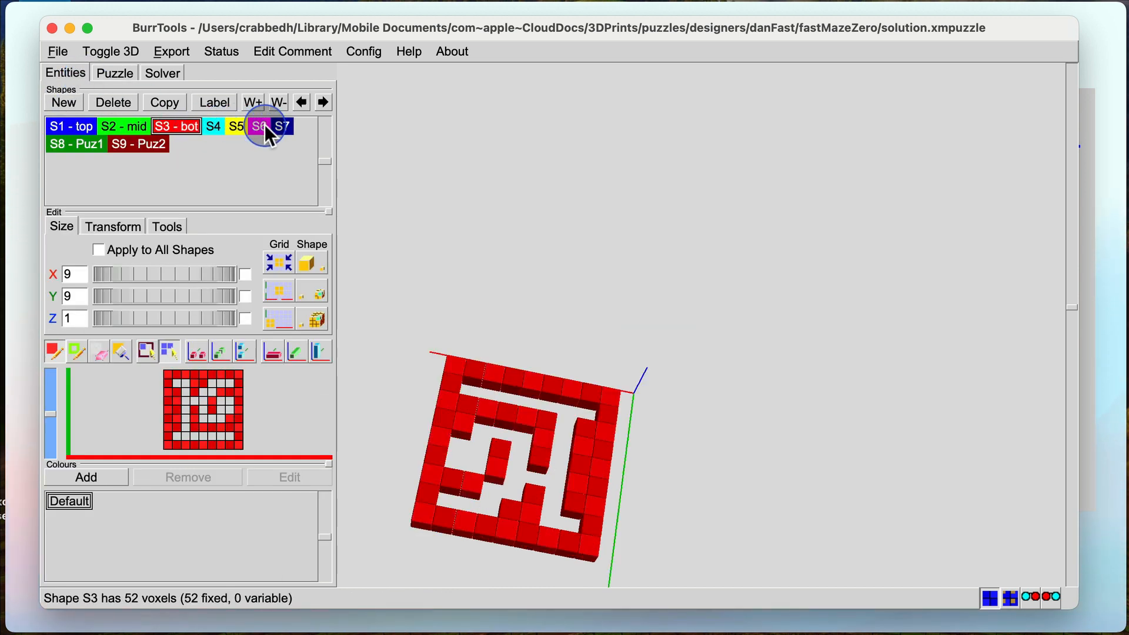
{"action": "left_click", "coordinate": [76, 144]}
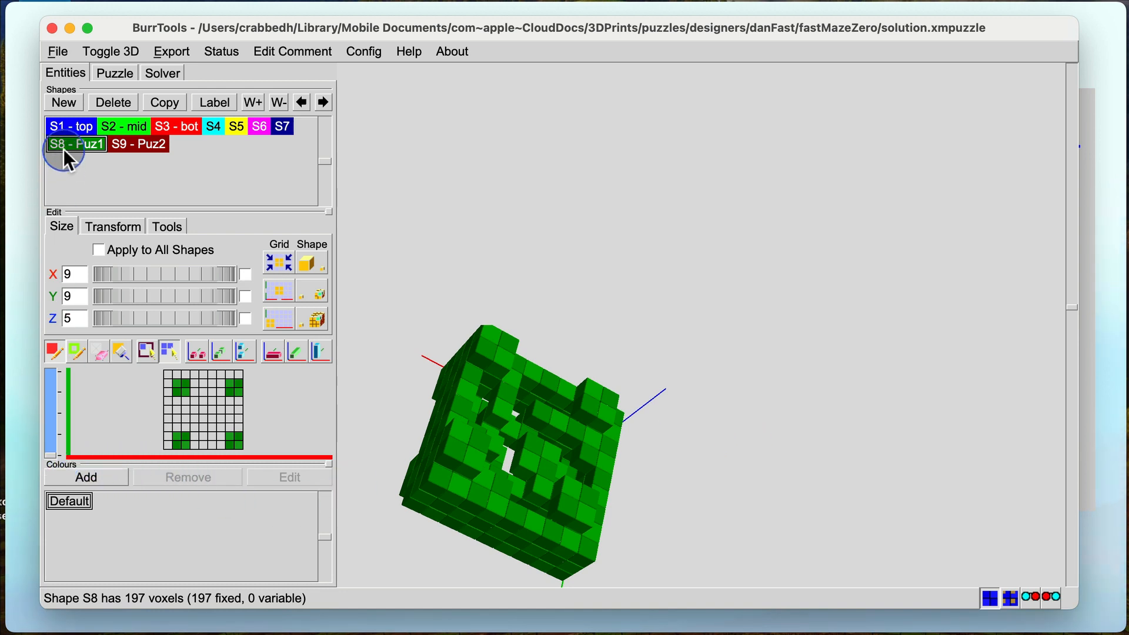
{"action": "mouse_move", "coordinate": [177, 435]}
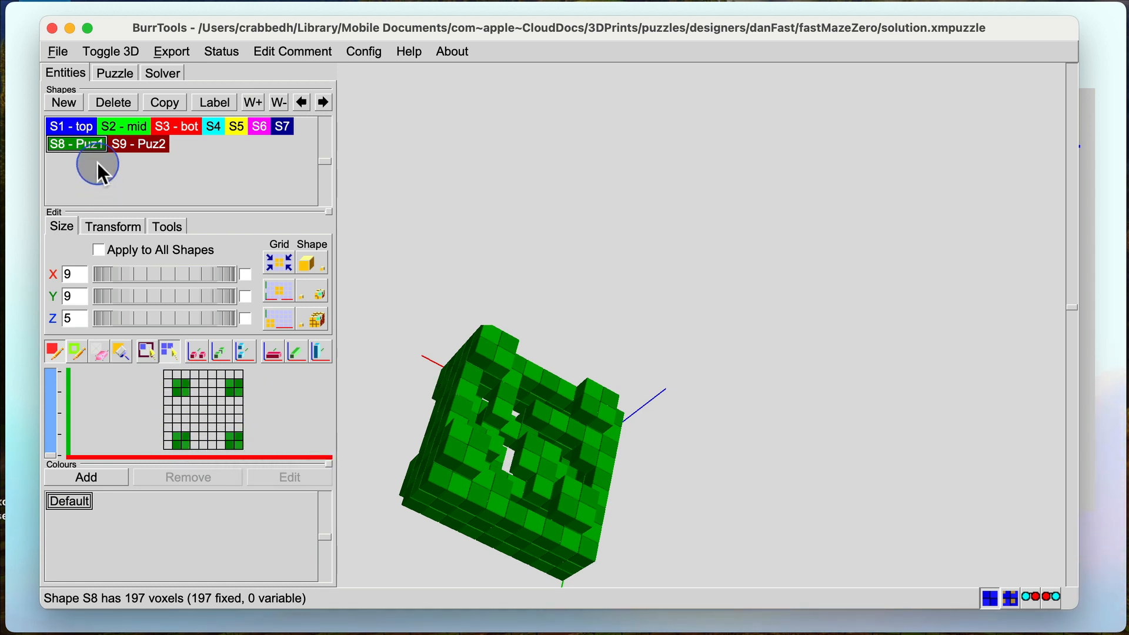
{"action": "left_click", "coordinate": [71, 125]}
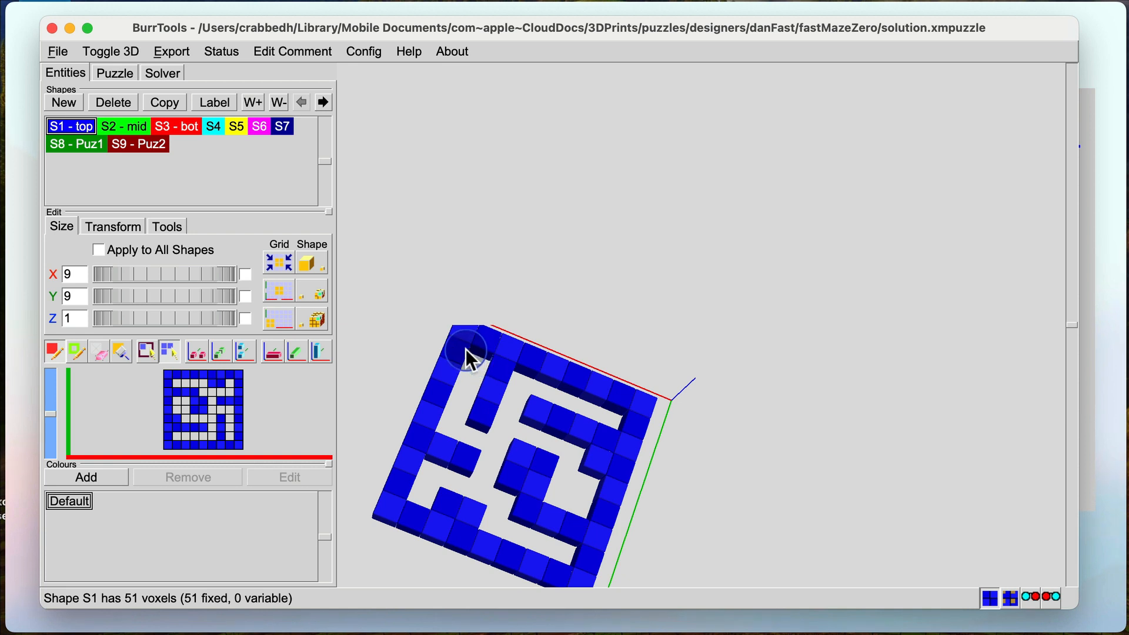
{"action": "mouse_move", "coordinate": [608, 421]}
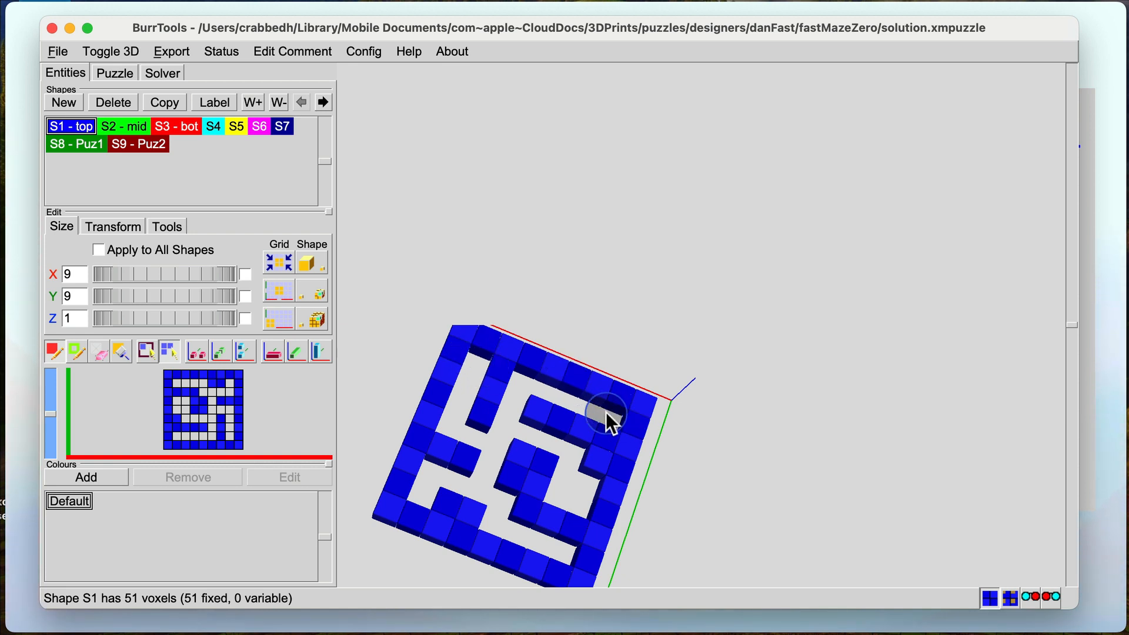
{"action": "mouse_move", "coordinate": [562, 561]}
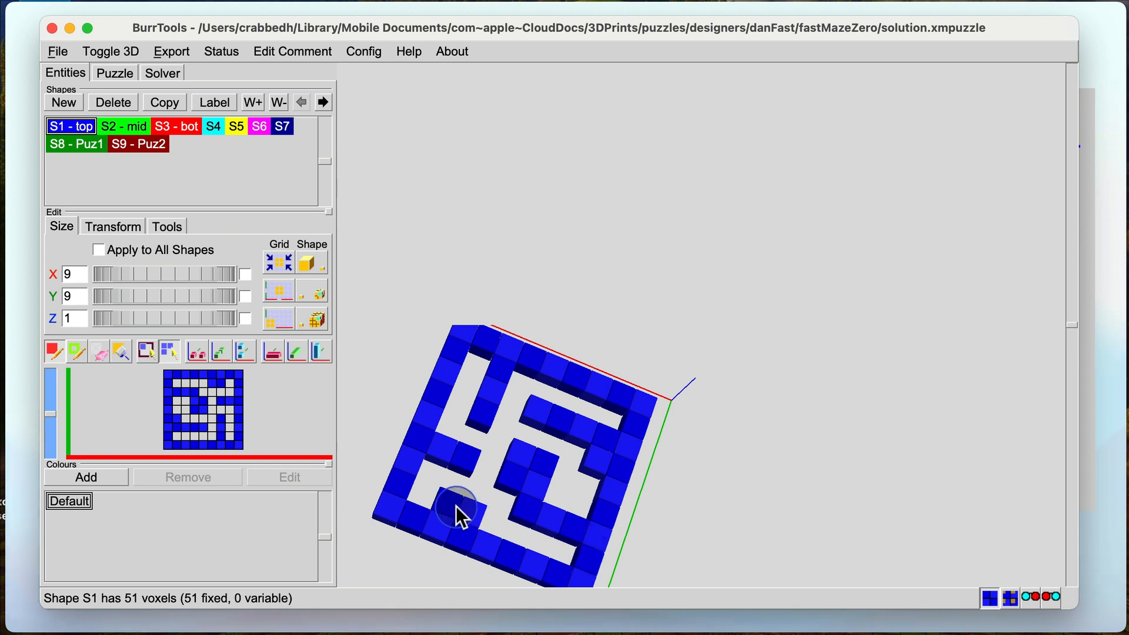
{"action": "mouse_move", "coordinate": [424, 500]}
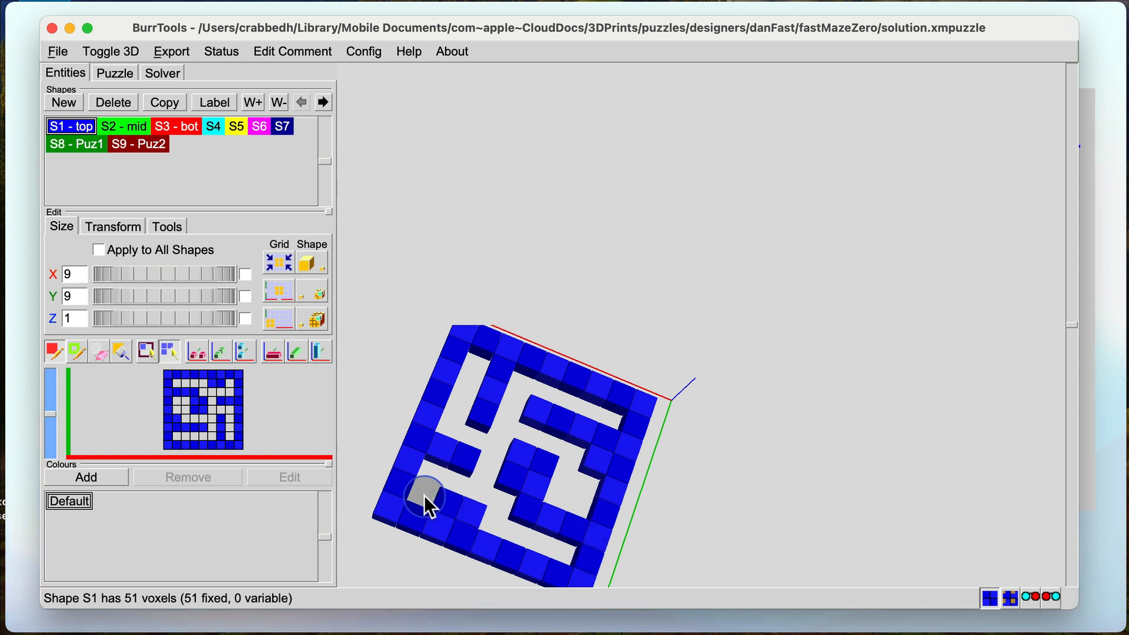
{"action": "mouse_move", "coordinate": [457, 511]}
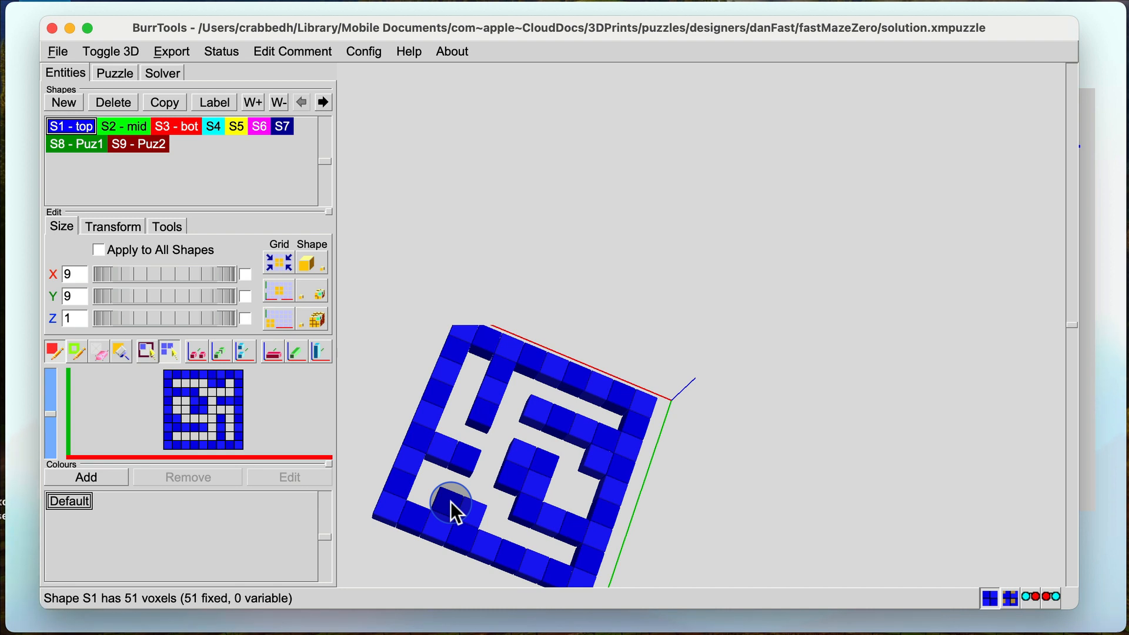
{"action": "mouse_move", "coordinate": [447, 529]}
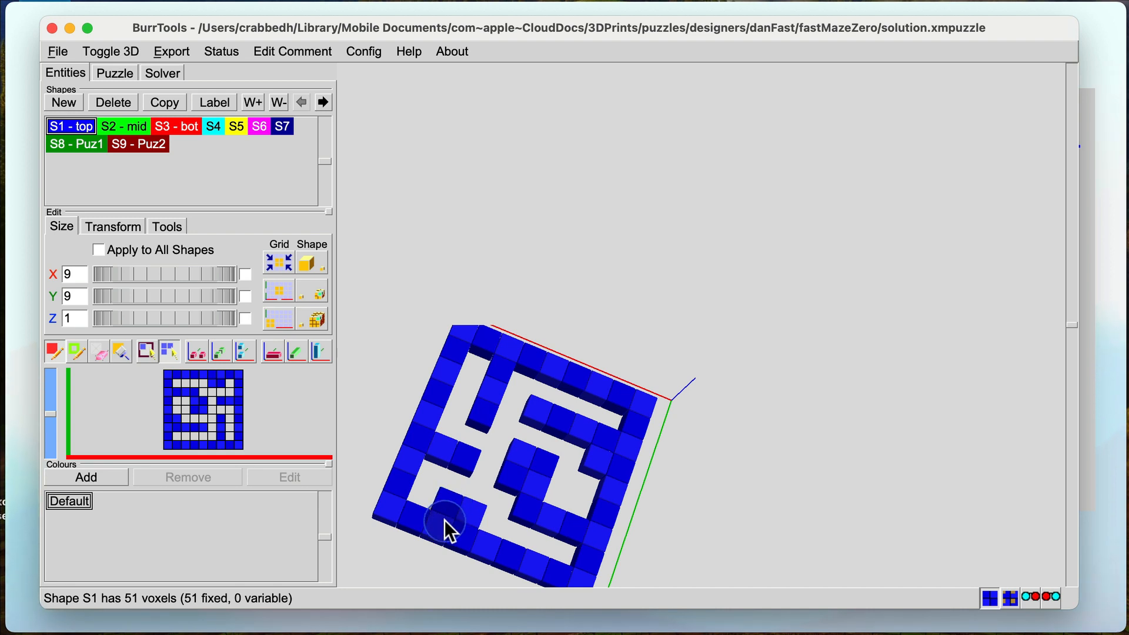
{"action": "mouse_move", "coordinate": [433, 511]}
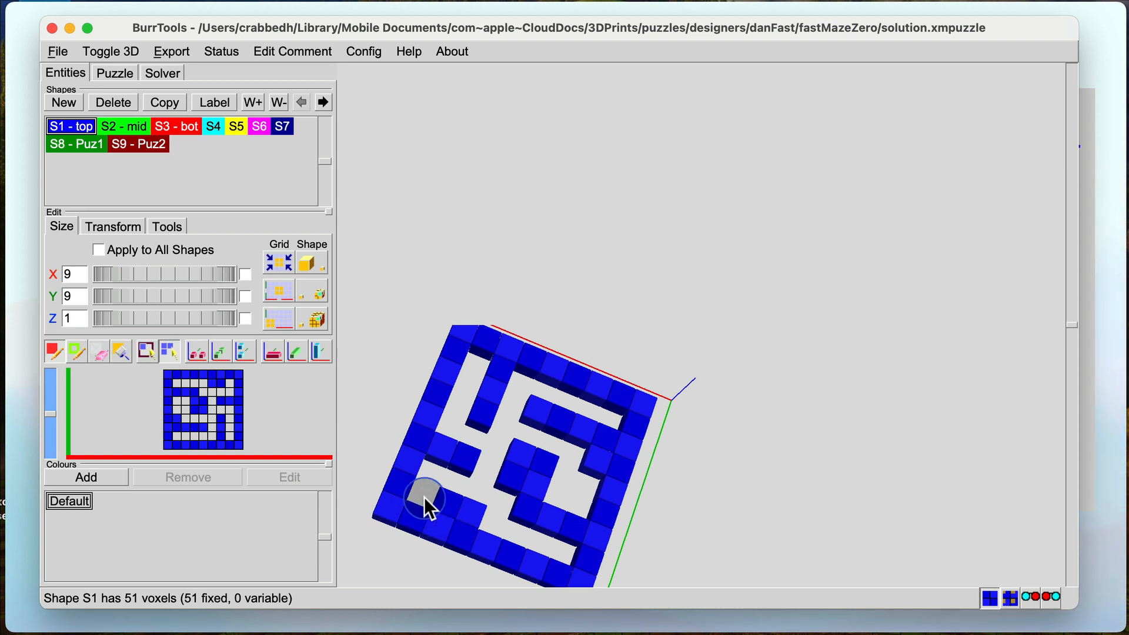
Switch between assembled shapes S8 - Puz1 and S9 - Puz2, ending on Puz1.
{"action": "left_click", "coordinate": [75, 144]}
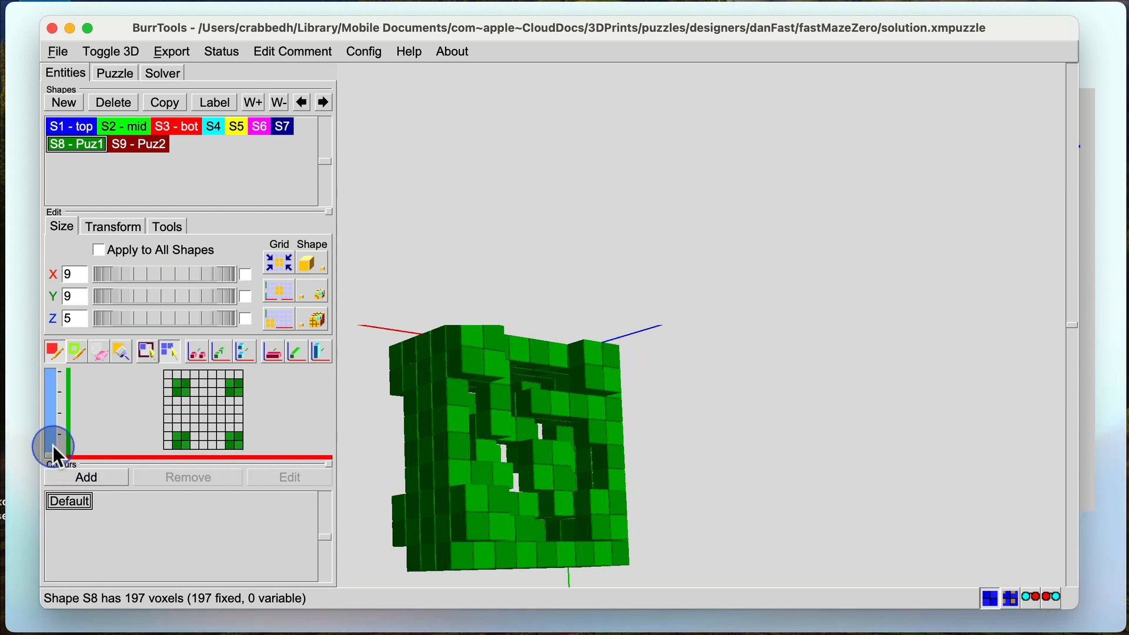
{"action": "mouse_move", "coordinate": [53, 438]}
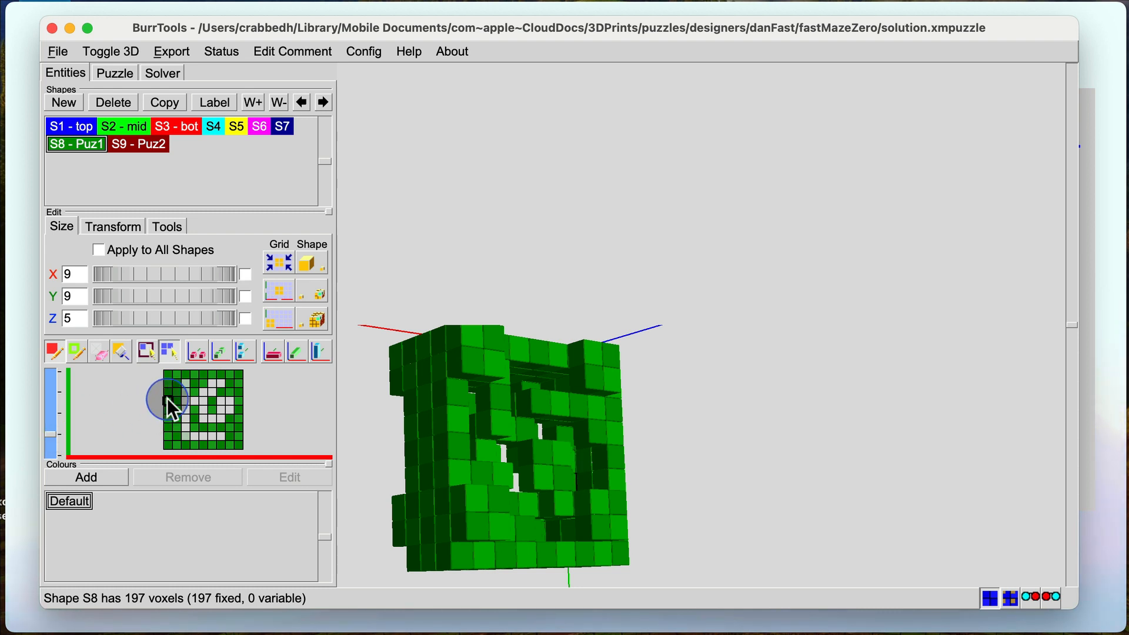
{"action": "mouse_move", "coordinate": [179, 394]}
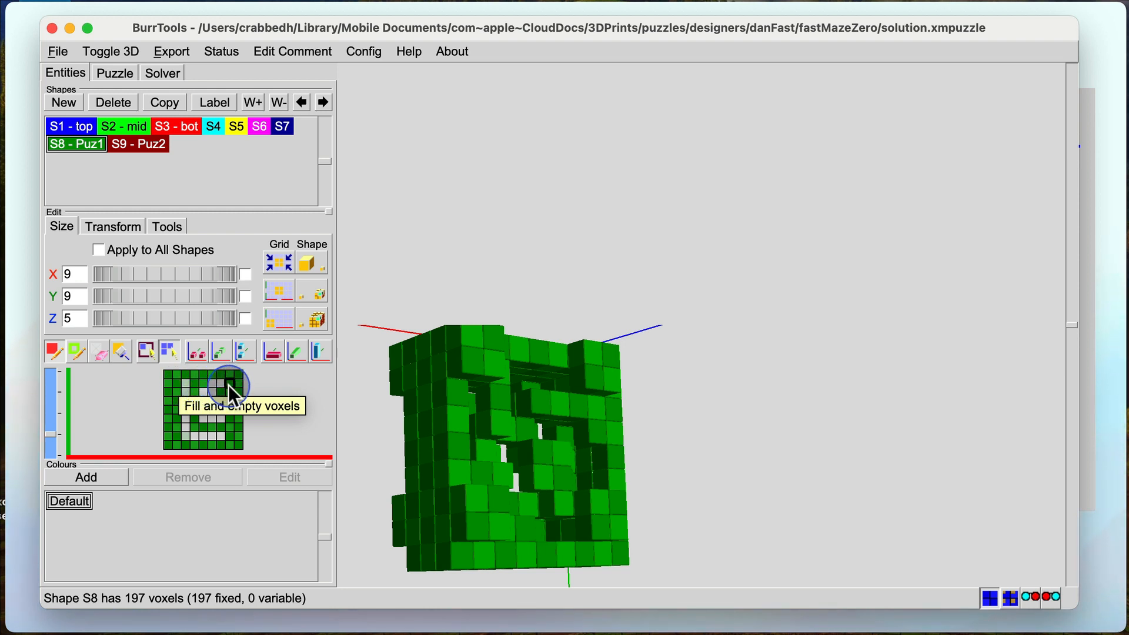
{"action": "mouse_move", "coordinate": [212, 440]}
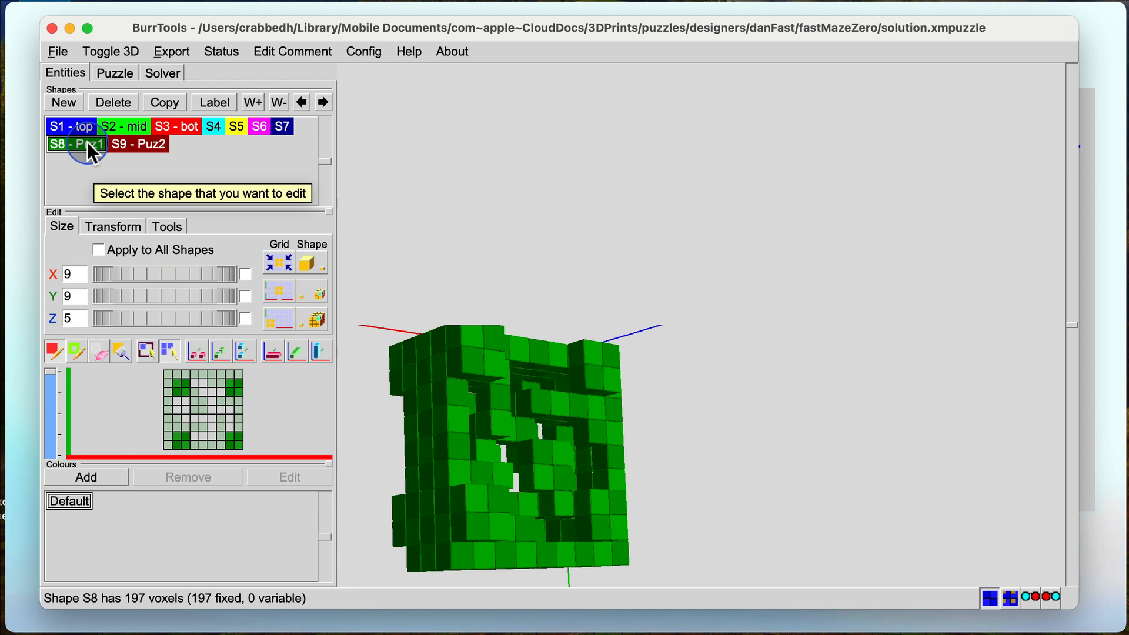
{"action": "left_click", "coordinate": [138, 144]}
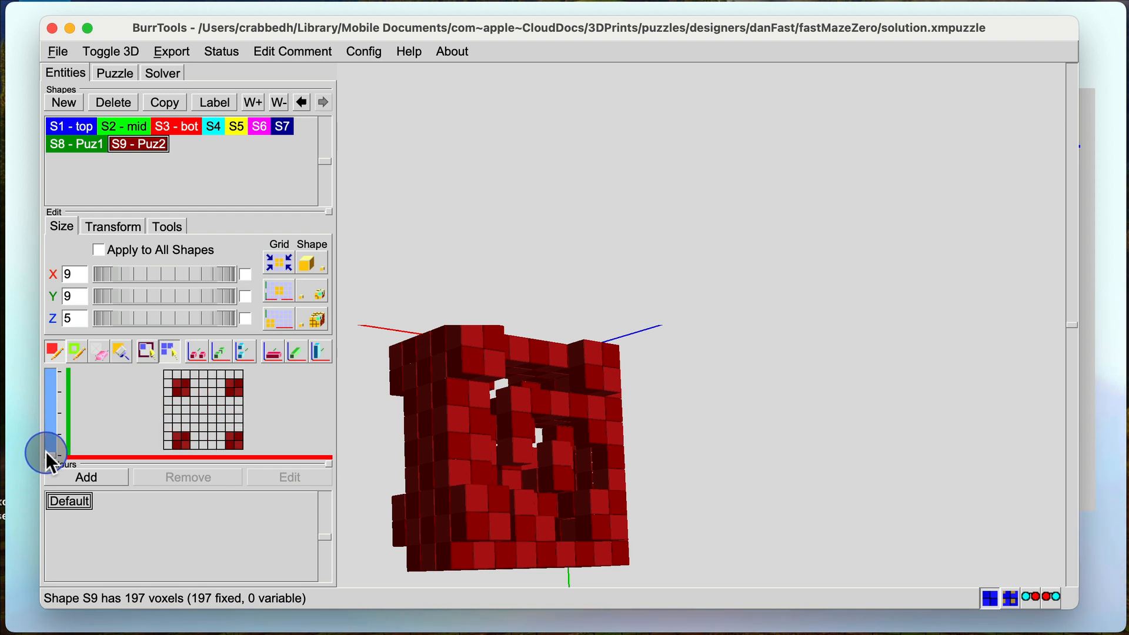
{"action": "mouse_move", "coordinate": [84, 151]}
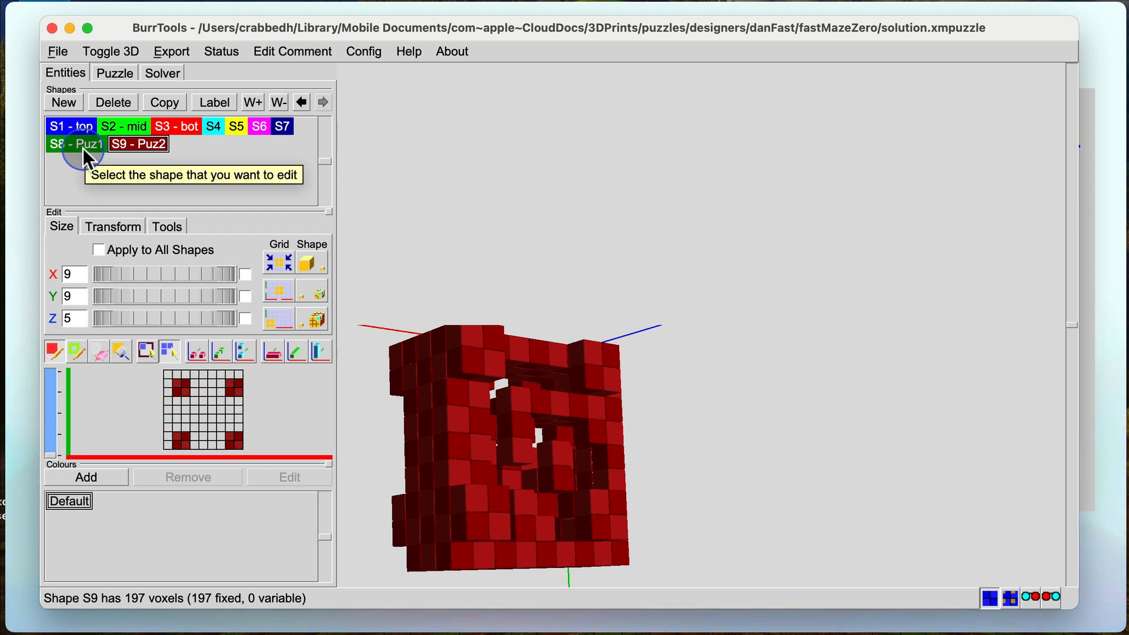
{"action": "left_click", "coordinate": [76, 143]}
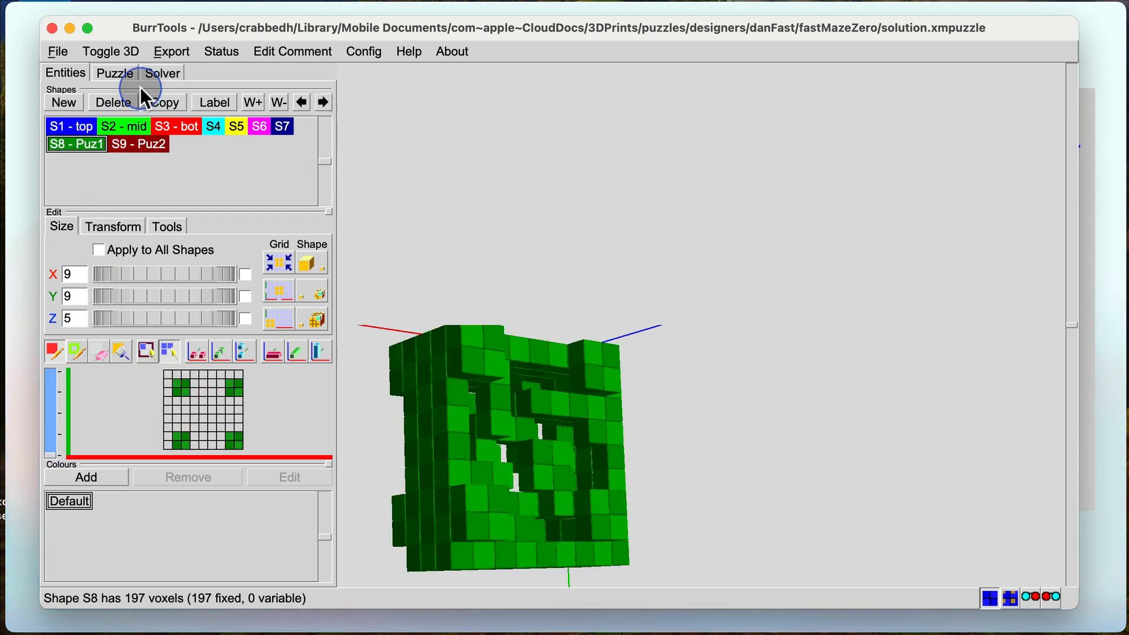
Run the solver on problem P1, finding 24 assemblies and no solutions.
{"action": "left_click", "coordinate": [161, 71]}
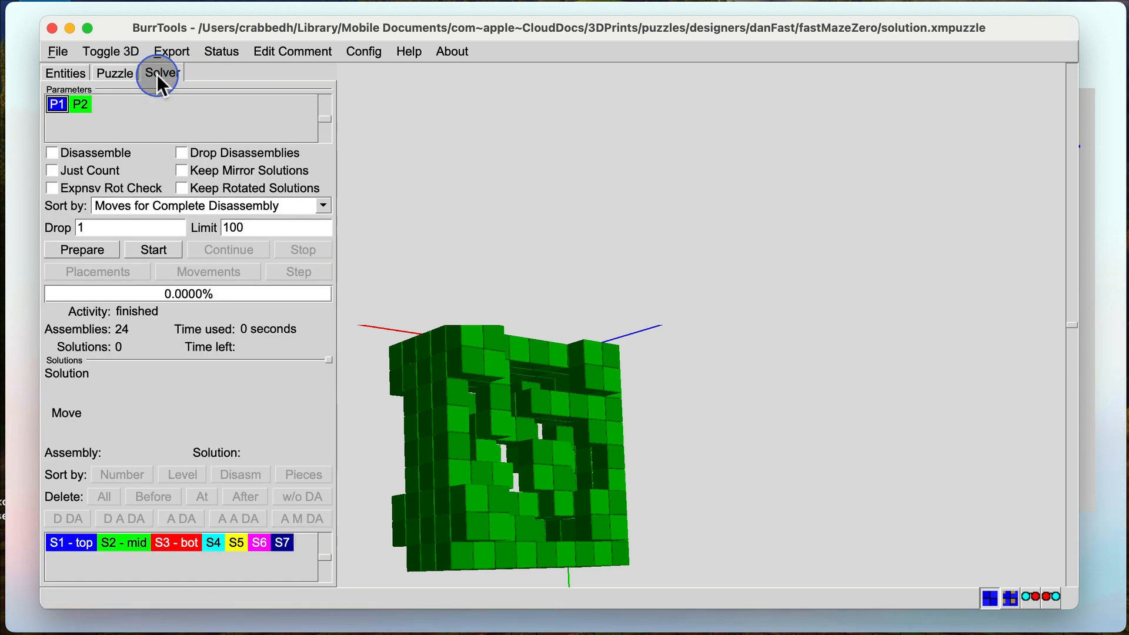
{"action": "mouse_move", "coordinate": [54, 162]}
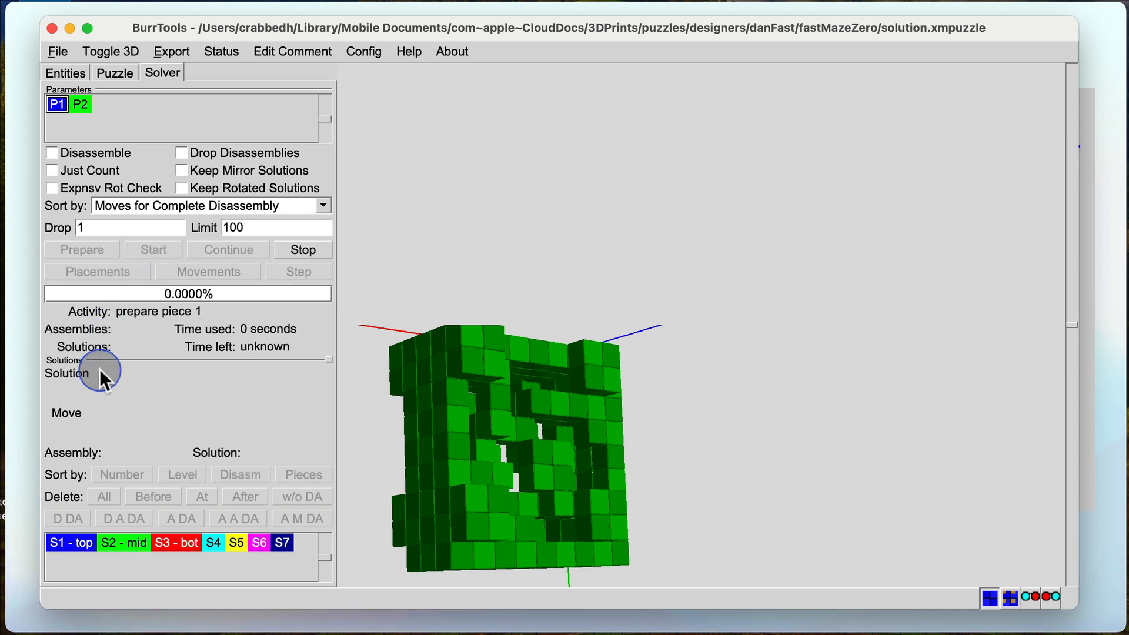
{"action": "left_click", "coordinate": [153, 250]}
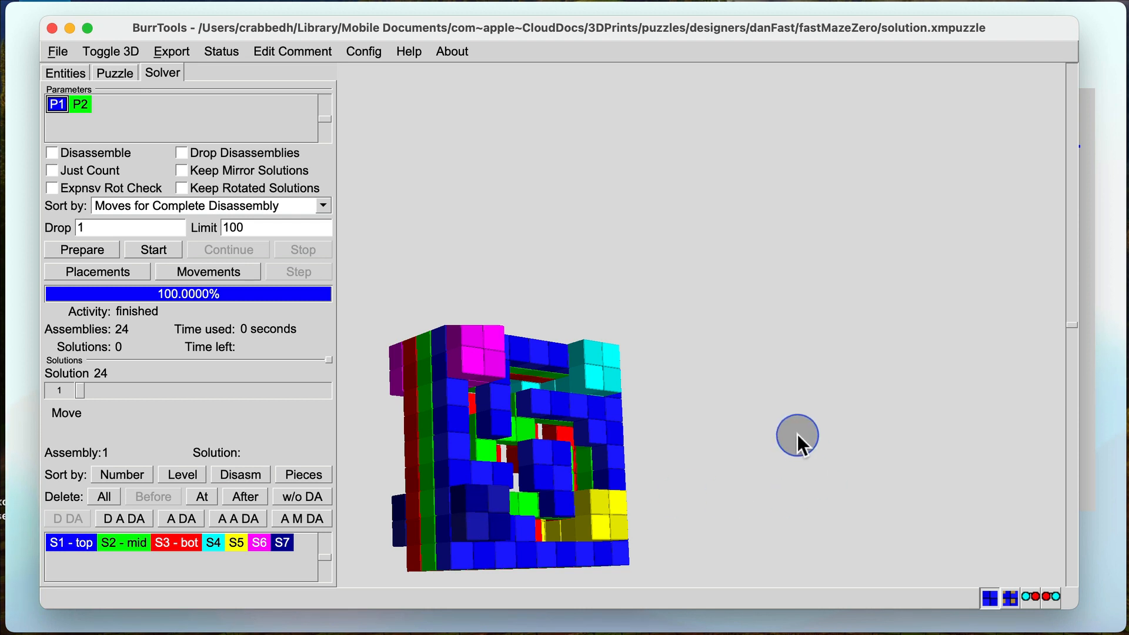
{"action": "mouse_move", "coordinate": [504, 369]}
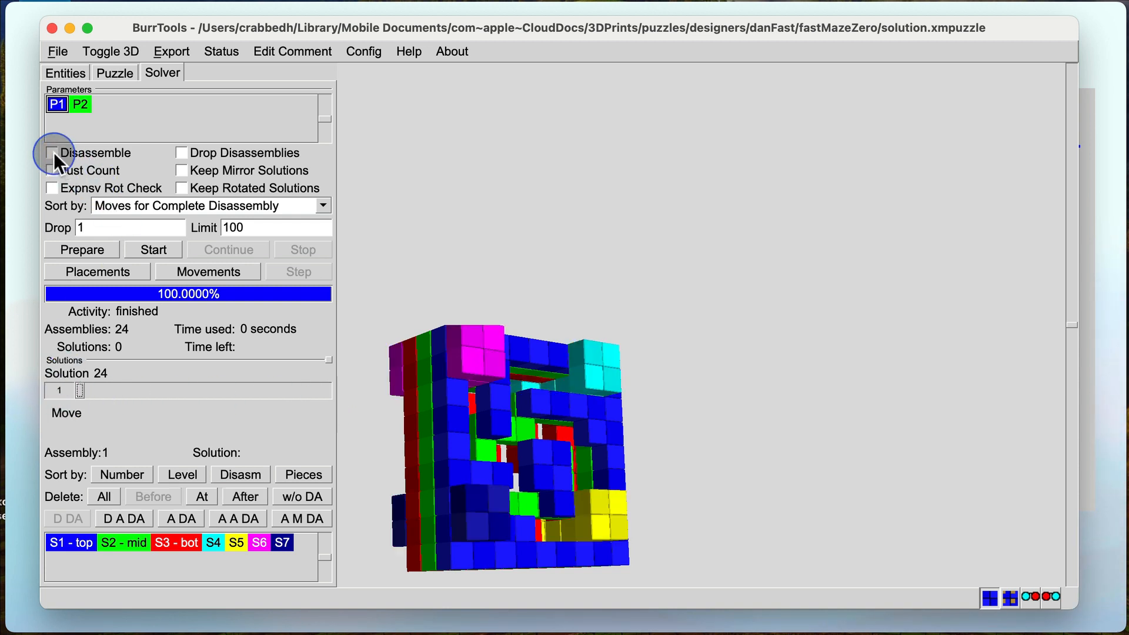
Enable Disassemble and rerun P1, still yielding 0 solutions of 24 assemblies.
{"action": "left_click", "coordinate": [52, 152]}
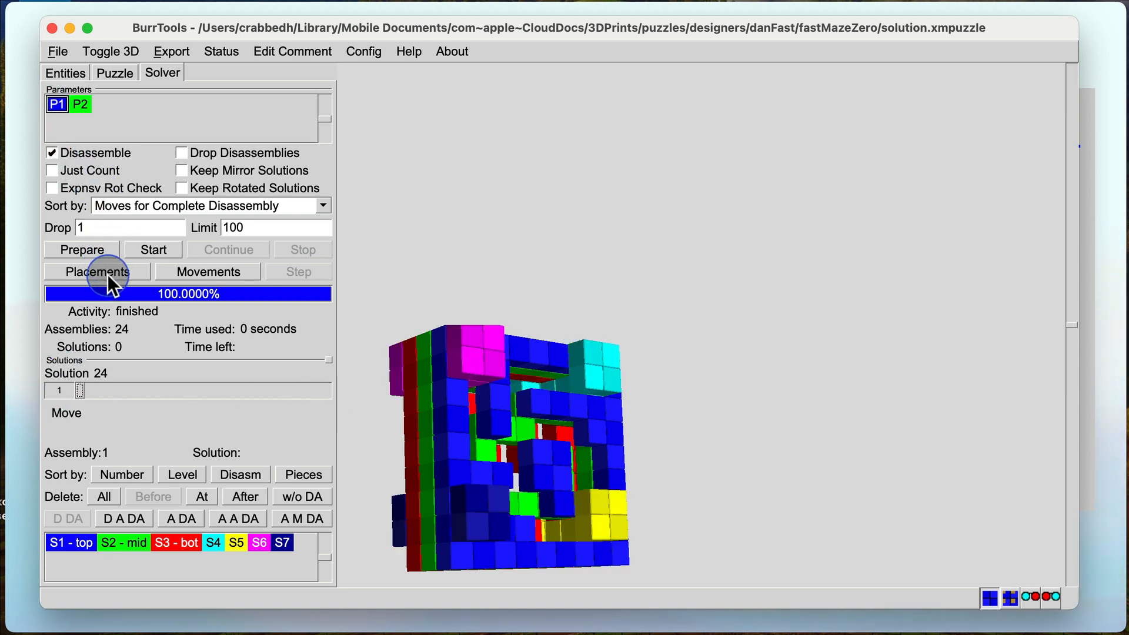
{"action": "mouse_move", "coordinate": [97, 271]}
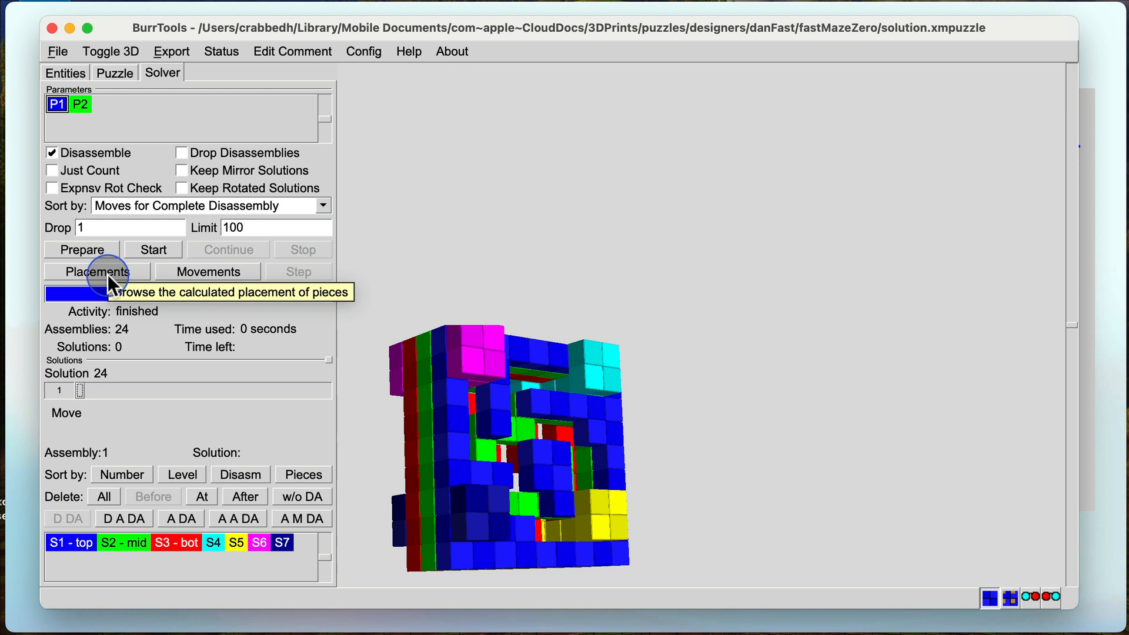
{"action": "left_click", "coordinate": [153, 250]}
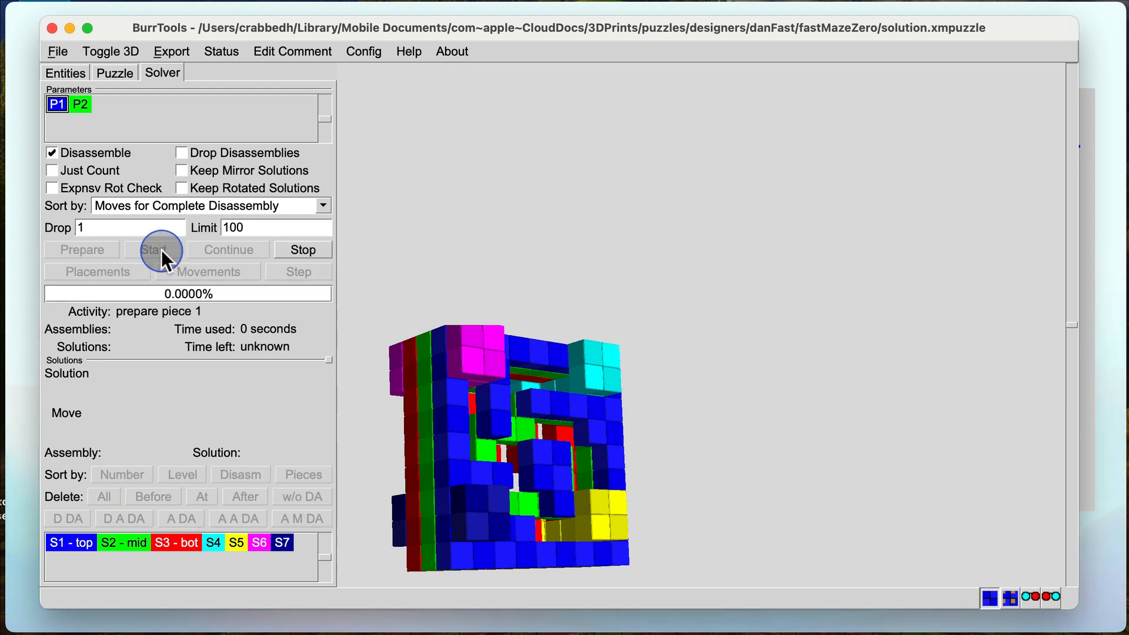
{"action": "left_click", "coordinate": [155, 250]}
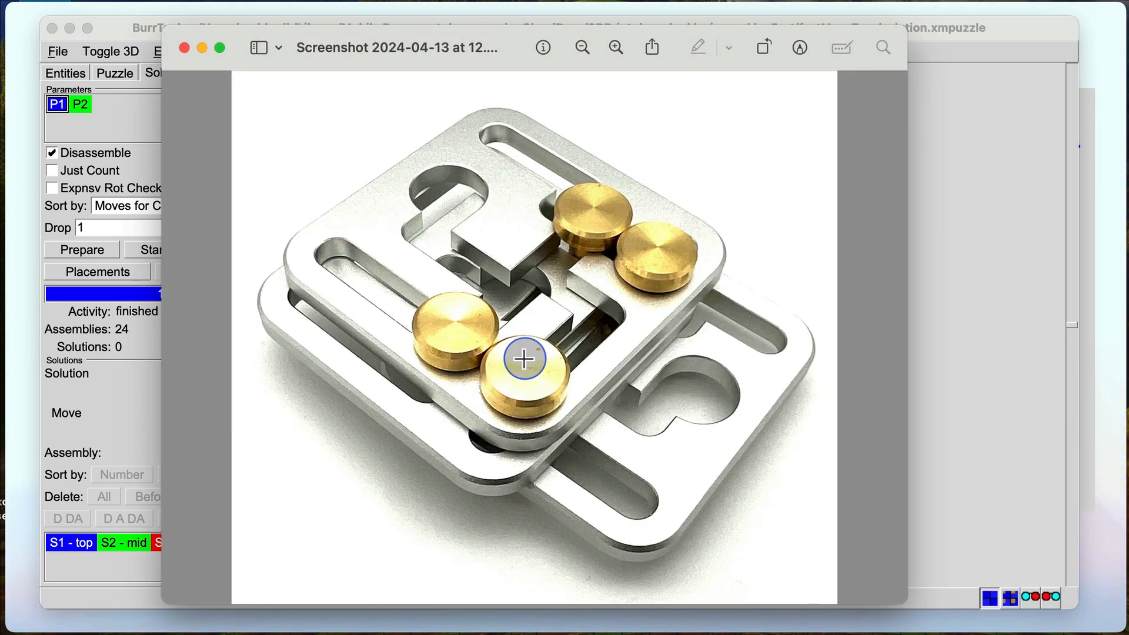
{"action": "mouse_move", "coordinate": [493, 360]}
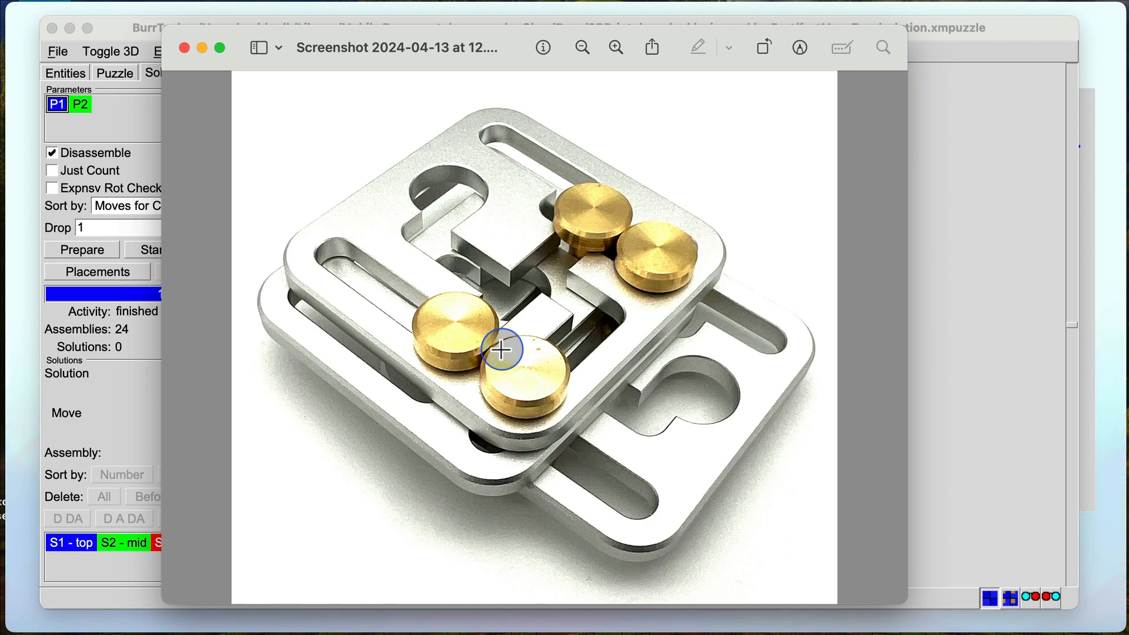
{"action": "mouse_move", "coordinate": [367, 317]}
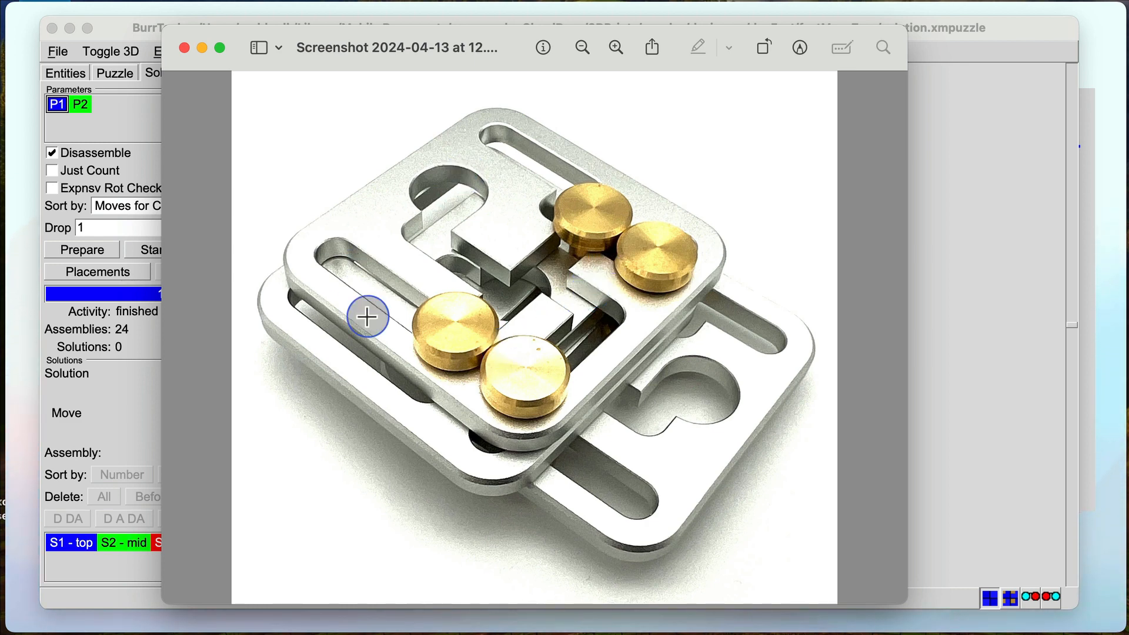
{"action": "mouse_move", "coordinate": [551, 292]}
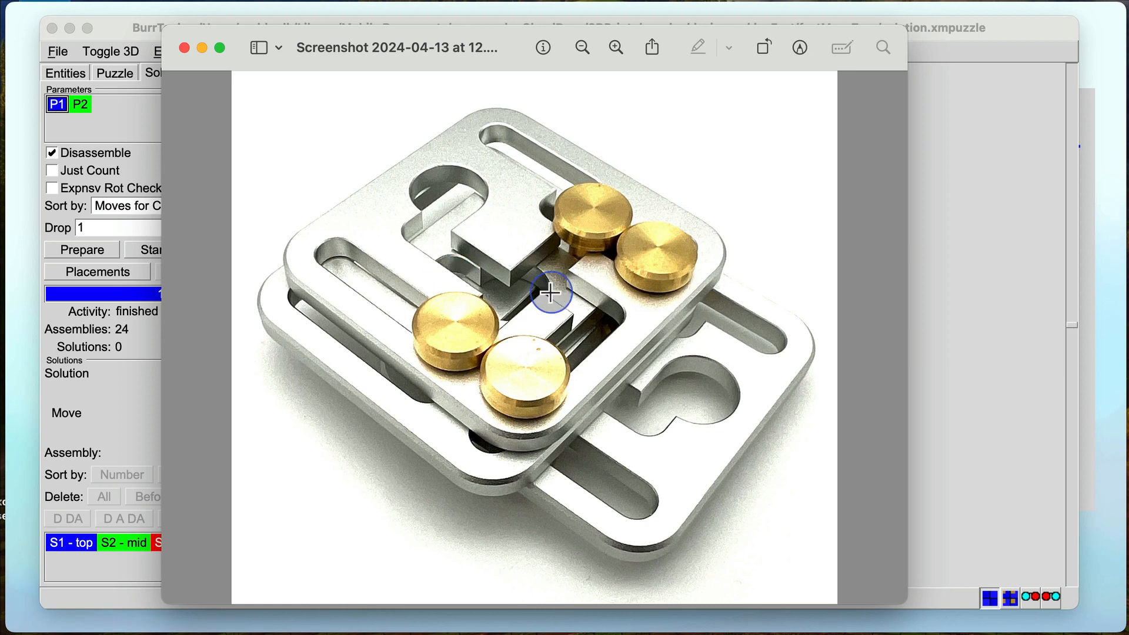
{"action": "mouse_move", "coordinate": [317, 164]}
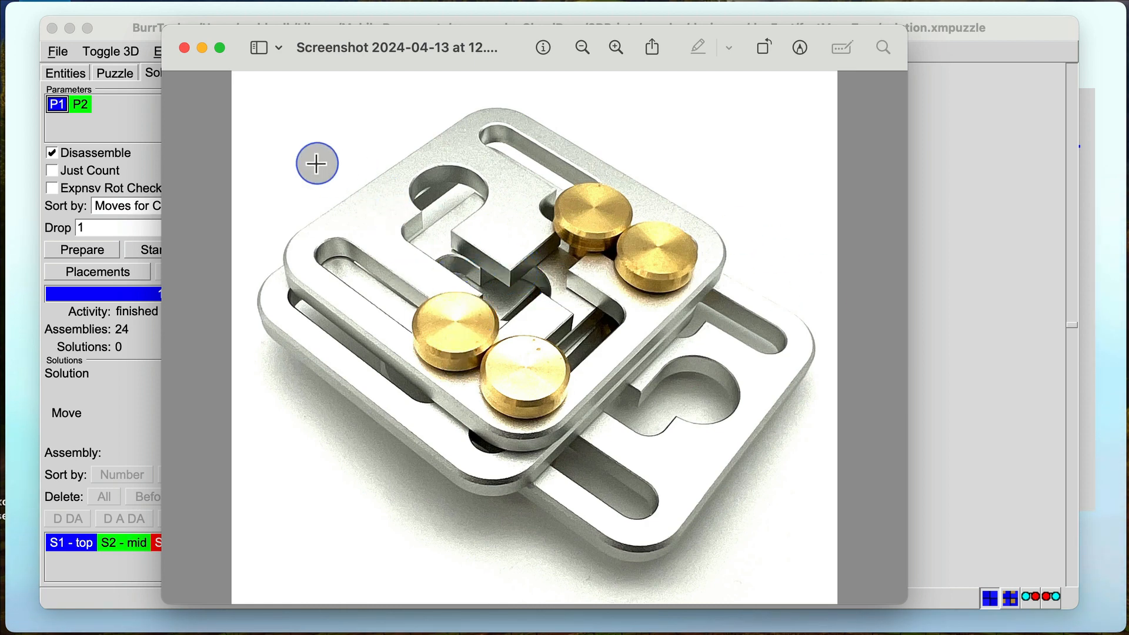
{"action": "mouse_move", "coordinate": [341, 187]}
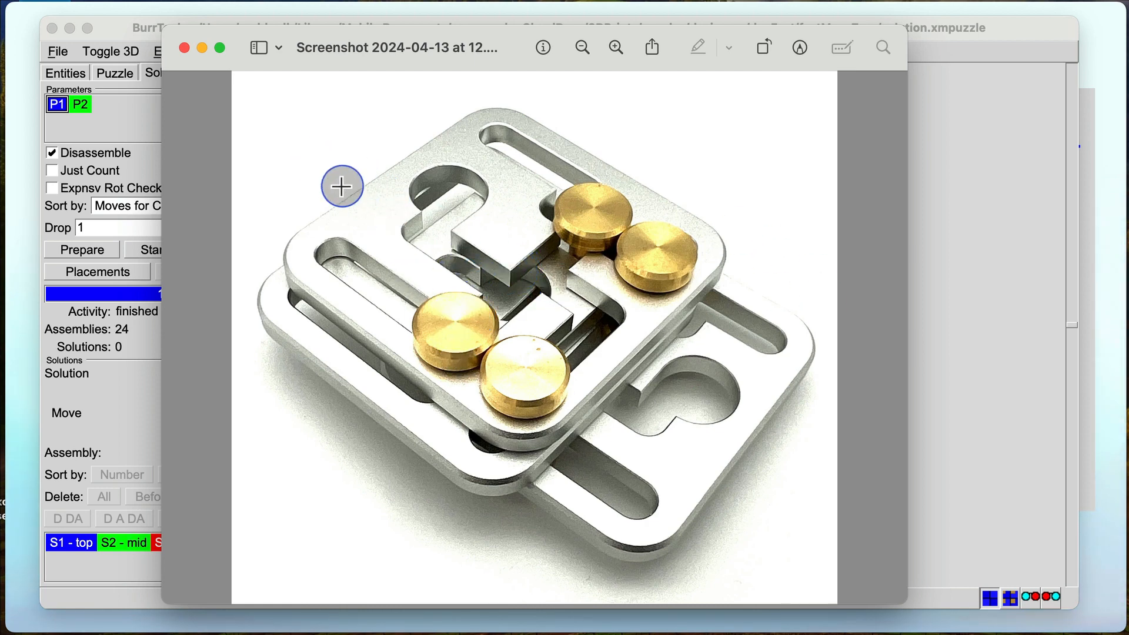
{"action": "mouse_move", "coordinate": [318, 158]}
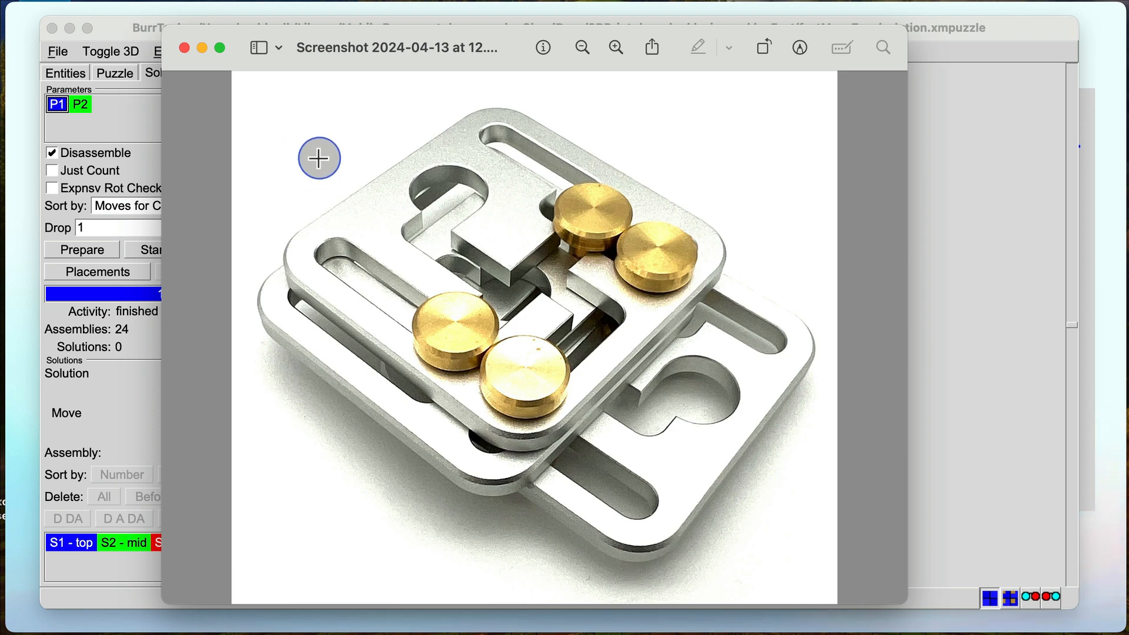
{"action": "mouse_move", "coordinate": [325, 162]}
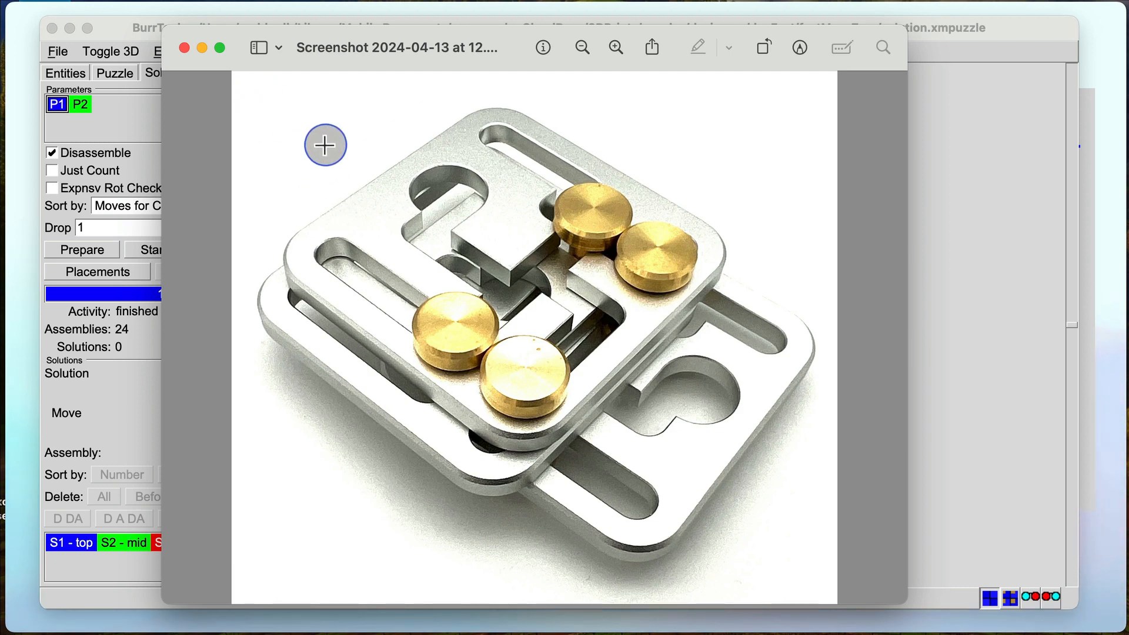
{"action": "mouse_move", "coordinate": [252, 106]}
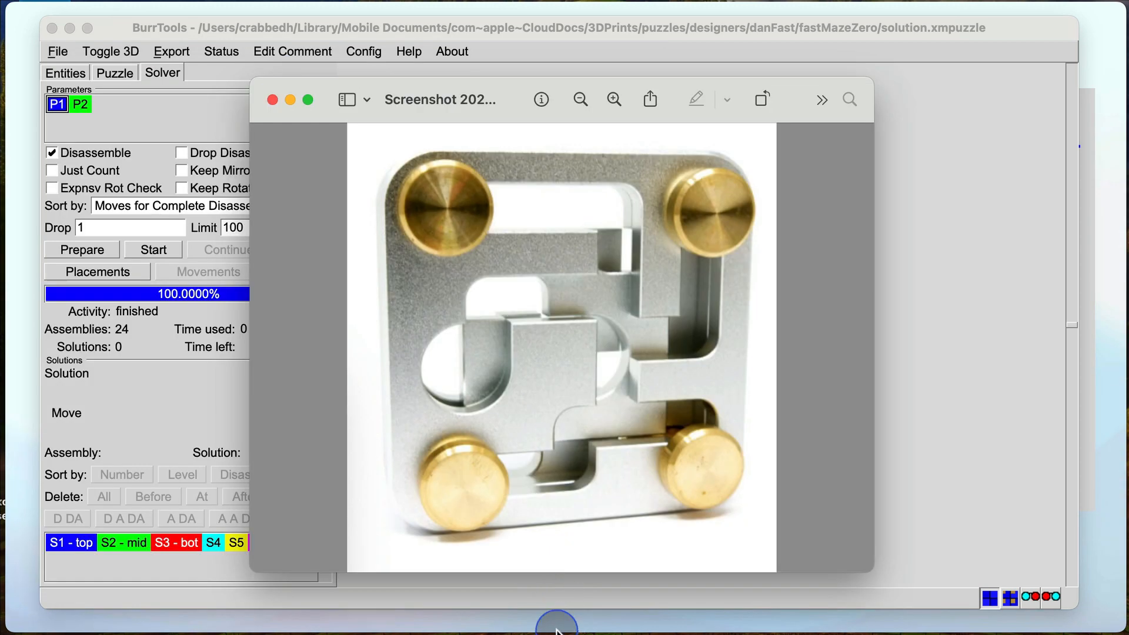
{"action": "mouse_move", "coordinate": [289, 99]}
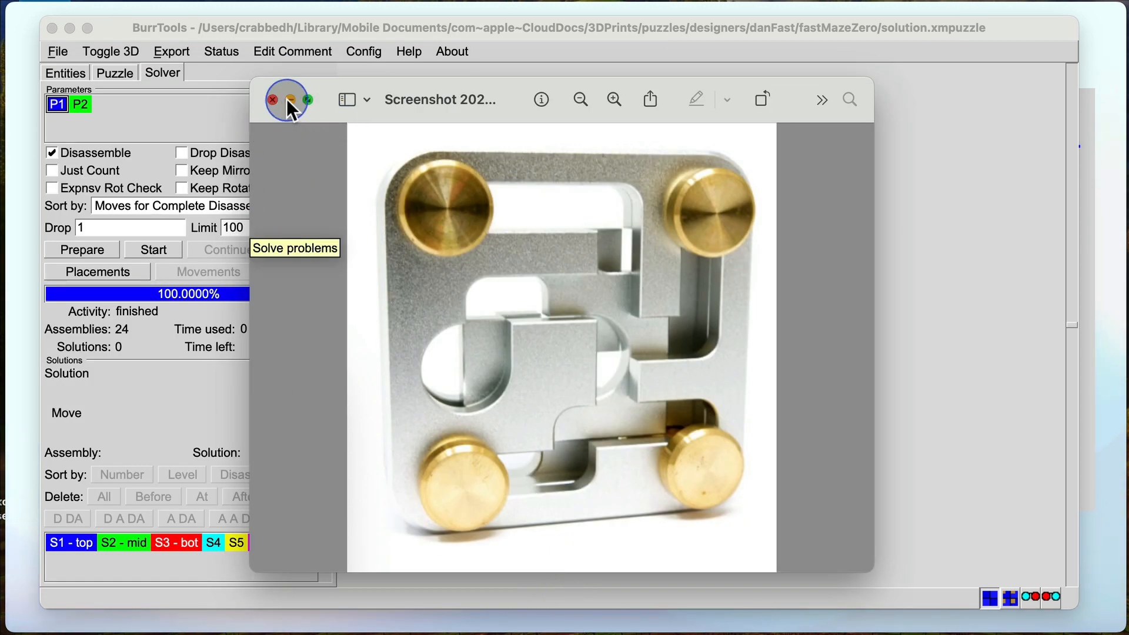
Close the photo and show P2's 24 solutions, the first taking 89 moves.
{"action": "left_click", "coordinate": [272, 98]}
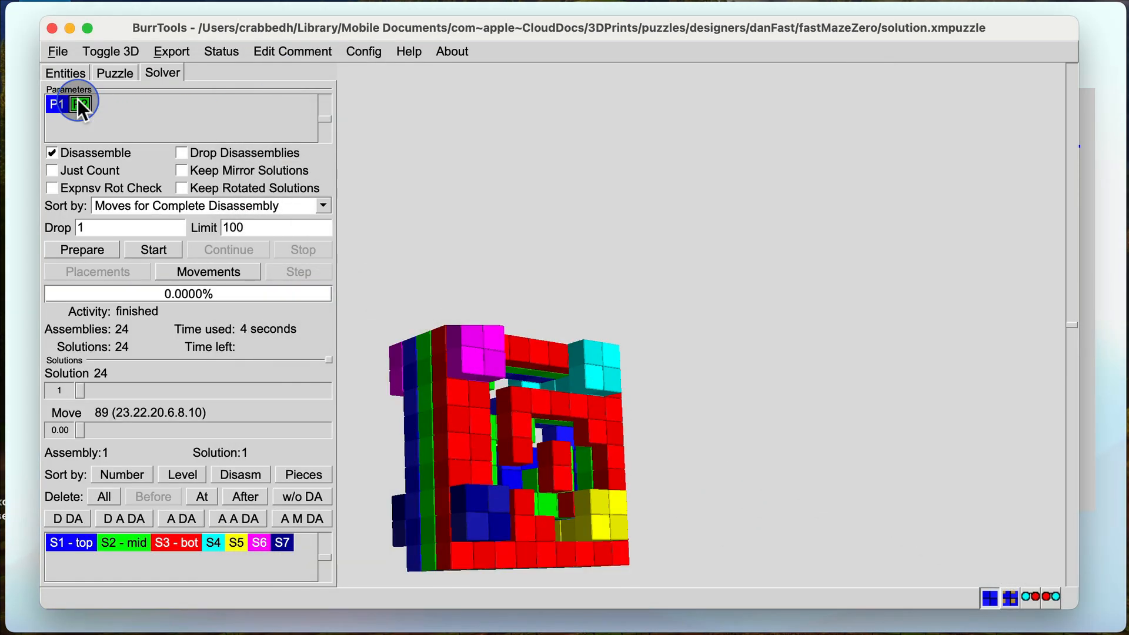
{"action": "left_click", "coordinate": [153, 249]}
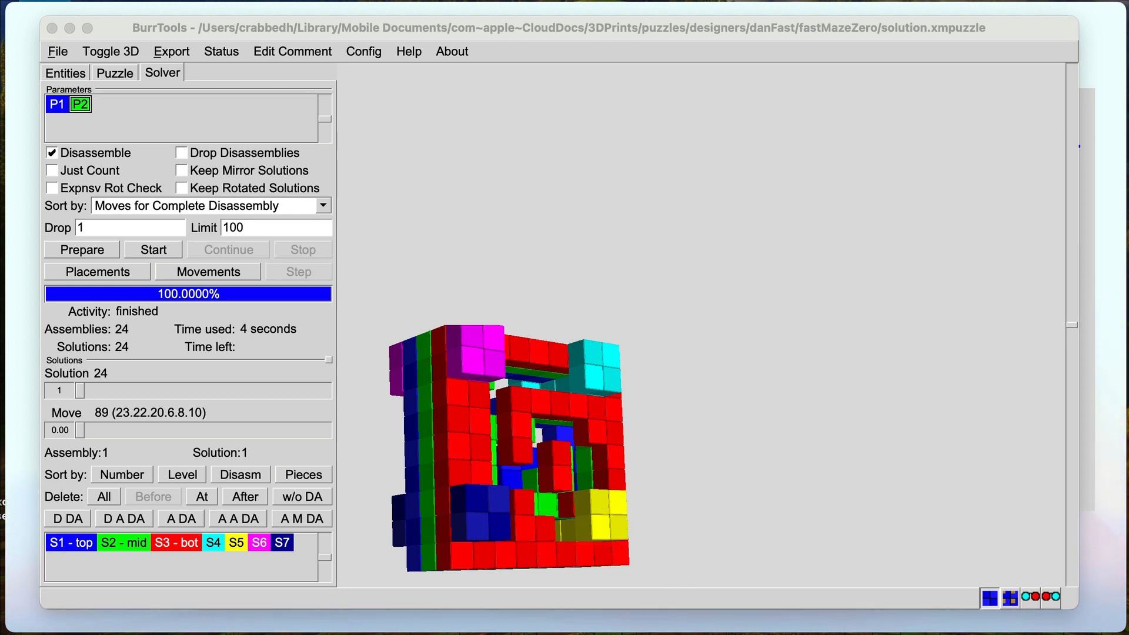
{"action": "mouse_move", "coordinate": [82, 430]}
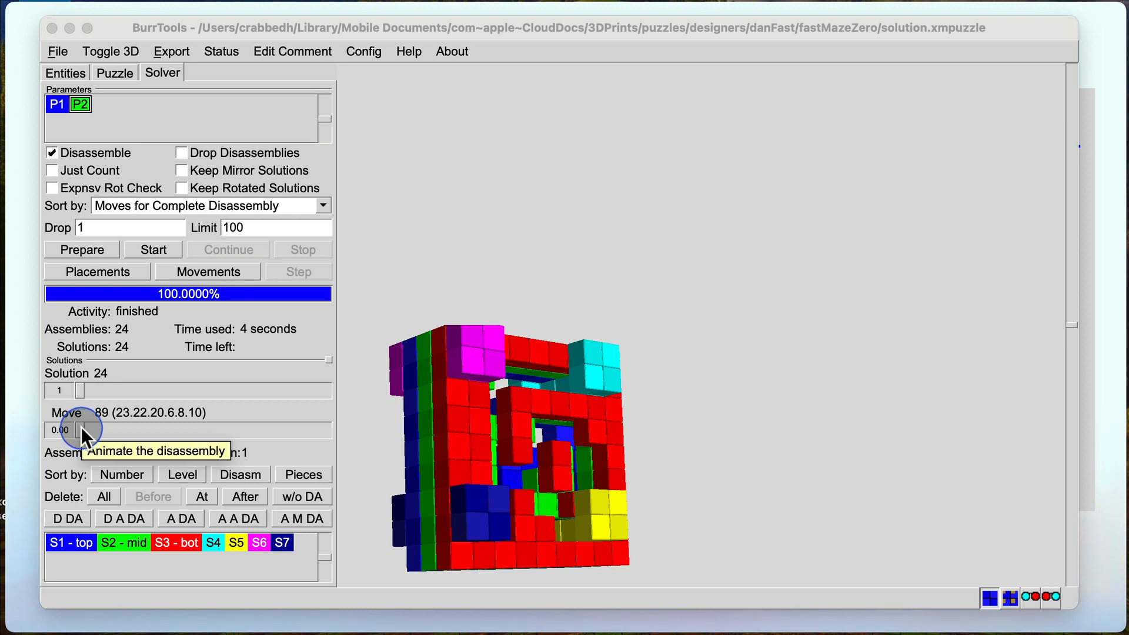